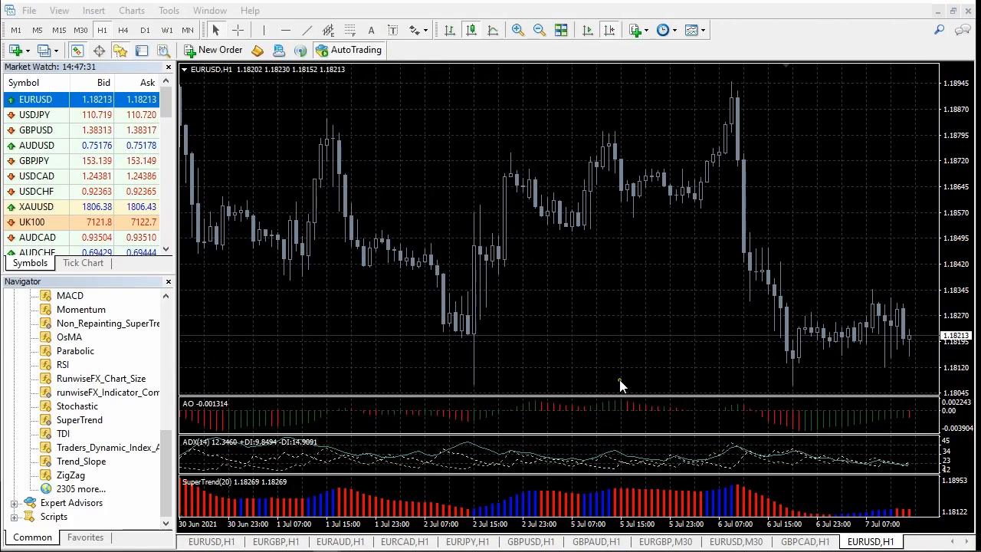
pyautogui.moveTo(672, 405)
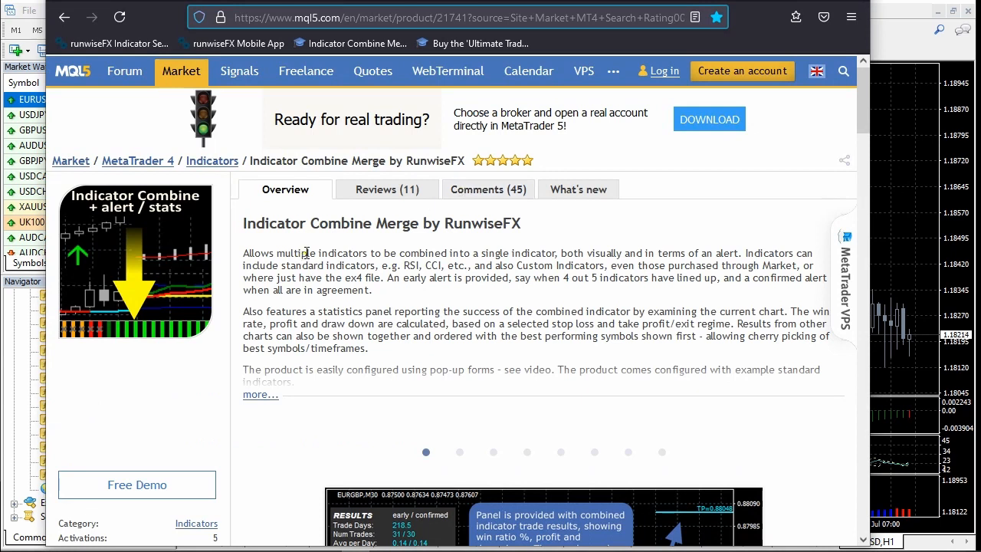
pyautogui.moveTo(451, 248)
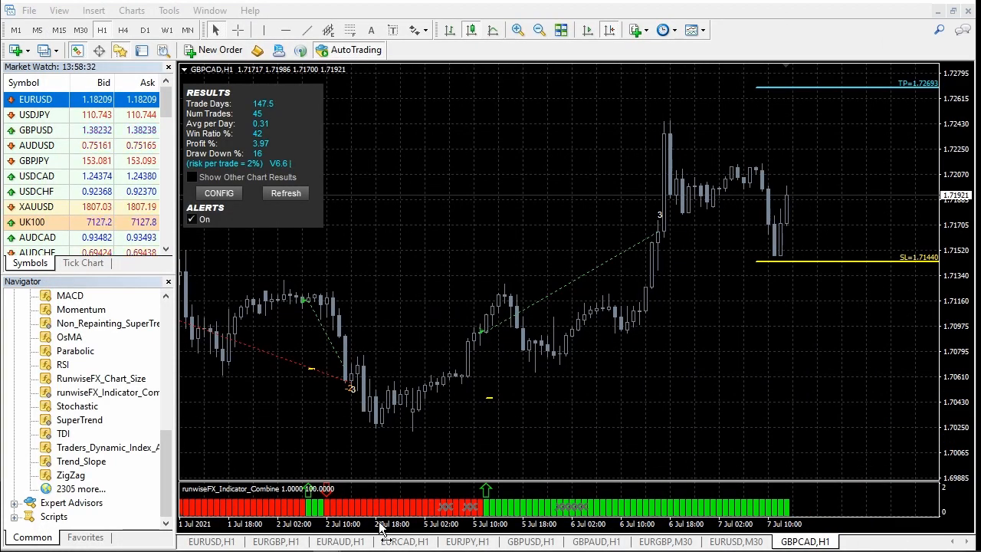
pyautogui.moveTo(539, 503)
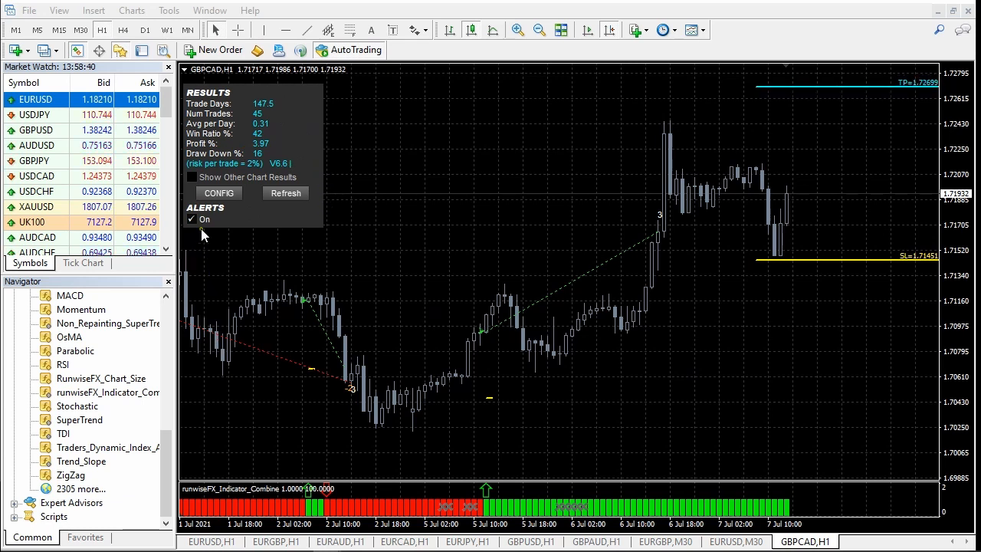
pyautogui.moveTo(555, 408)
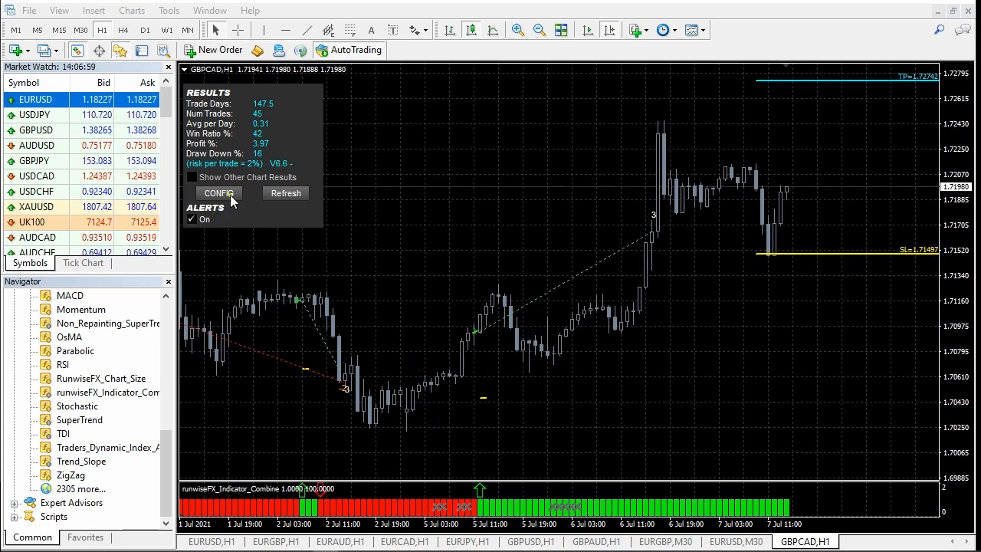
pyautogui.click(218, 193)
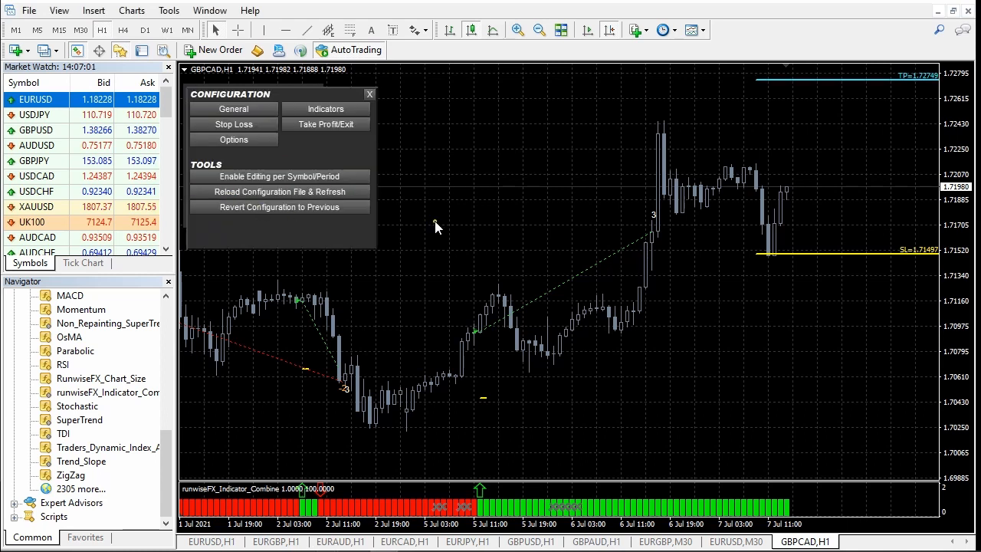
pyautogui.moveTo(334, 264)
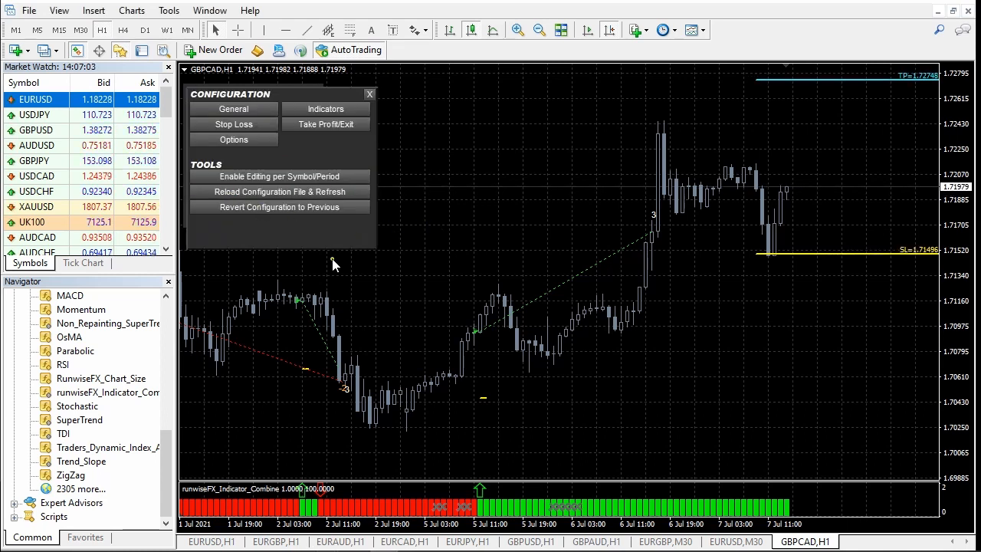
pyautogui.moveTo(334, 115)
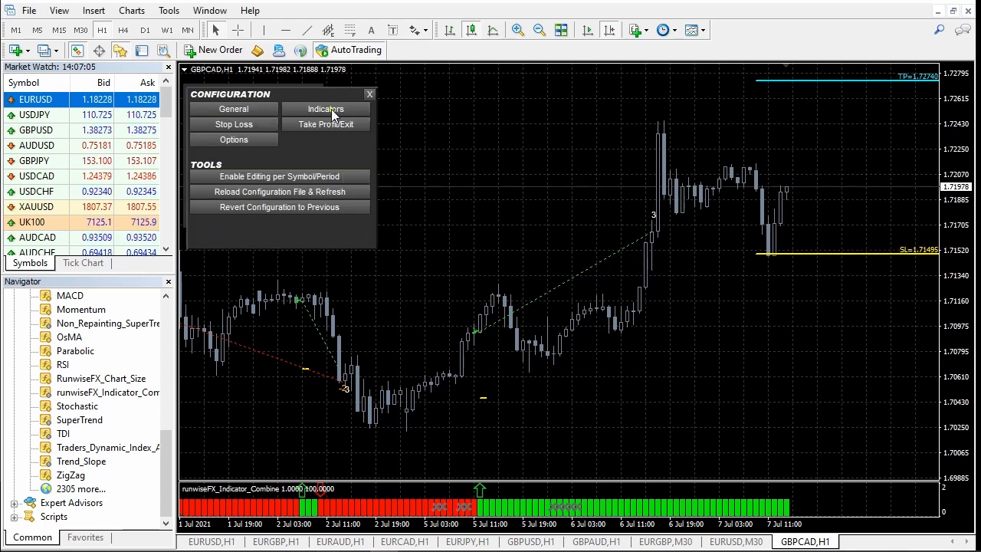
pyautogui.click(325, 109)
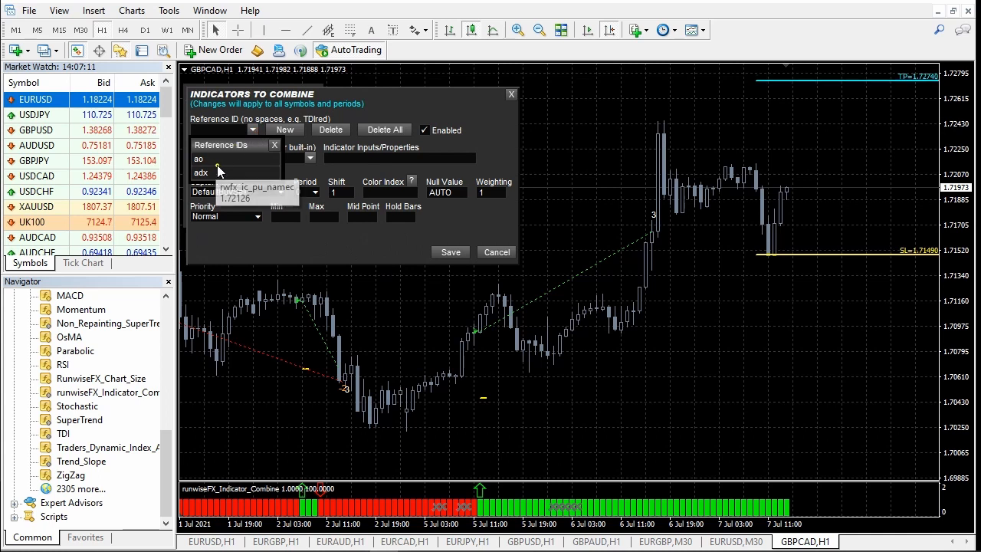
pyautogui.click(200, 158)
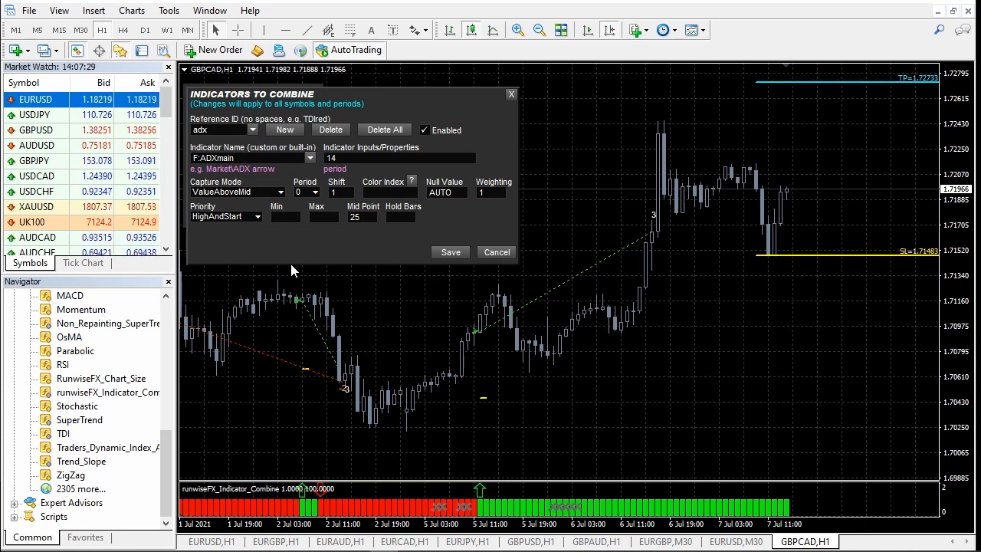
pyautogui.moveTo(246, 245)
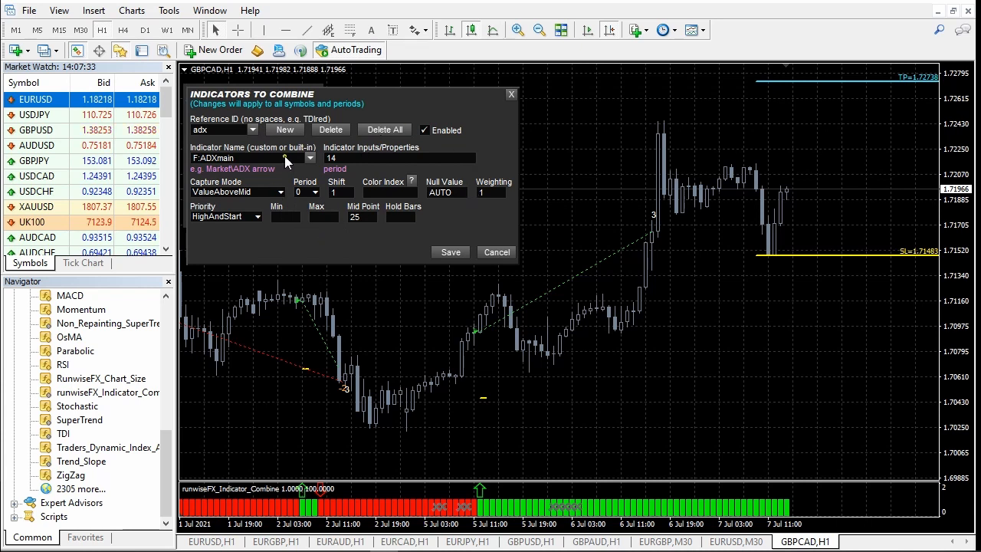
pyautogui.moveTo(237, 197)
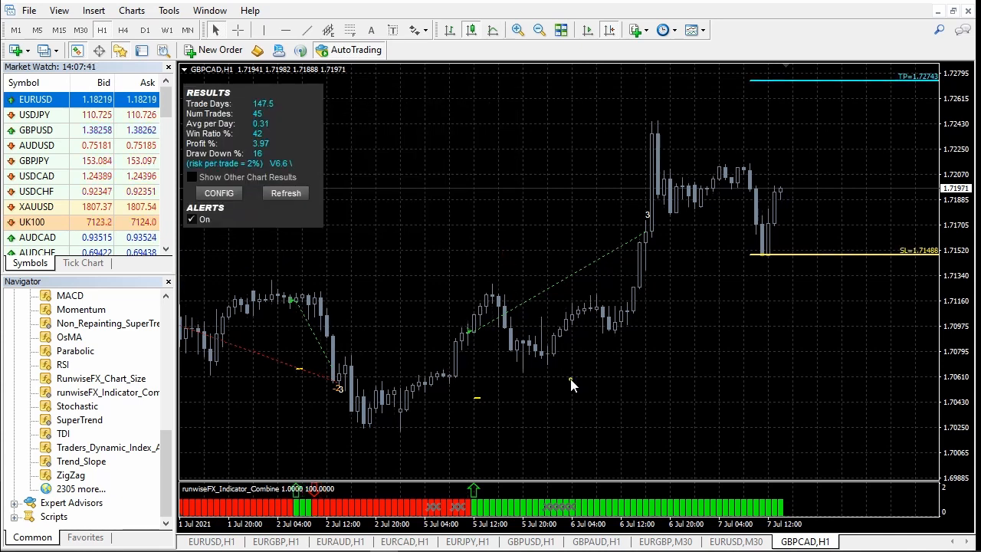
pyautogui.moveTo(264, 236)
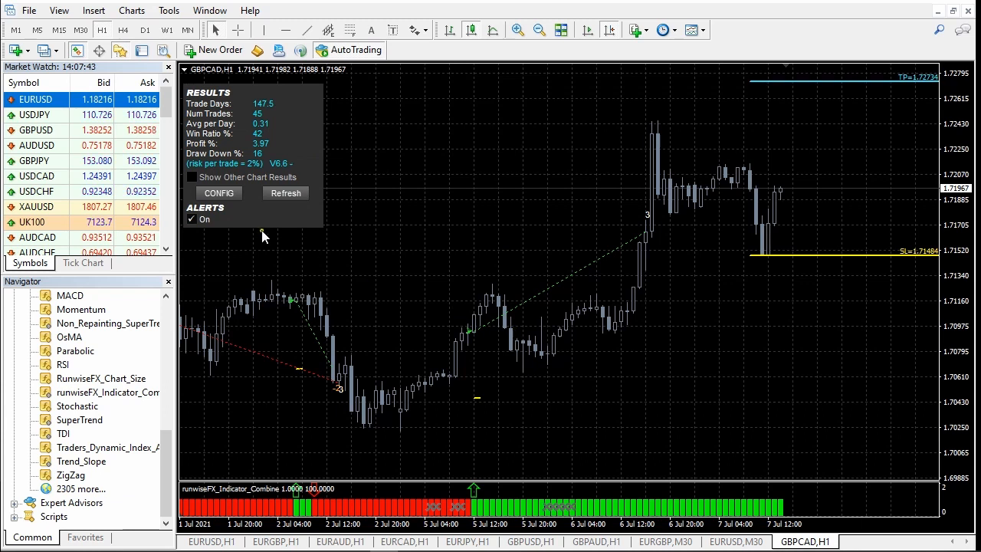
# - Review the ATR-based stop loss settings with 28 fixed pips and cancel without changes
pyautogui.click(218, 194)
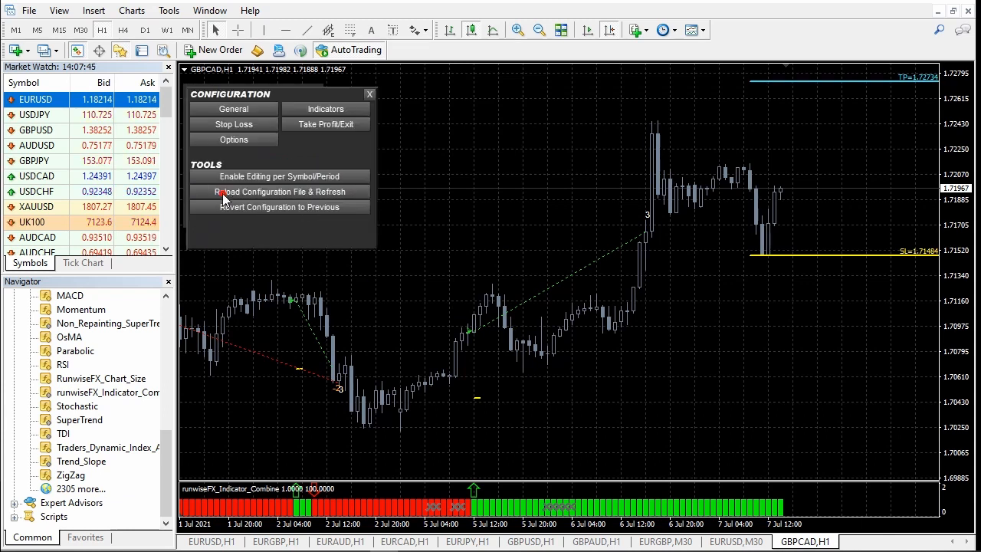
pyautogui.click(233, 125)
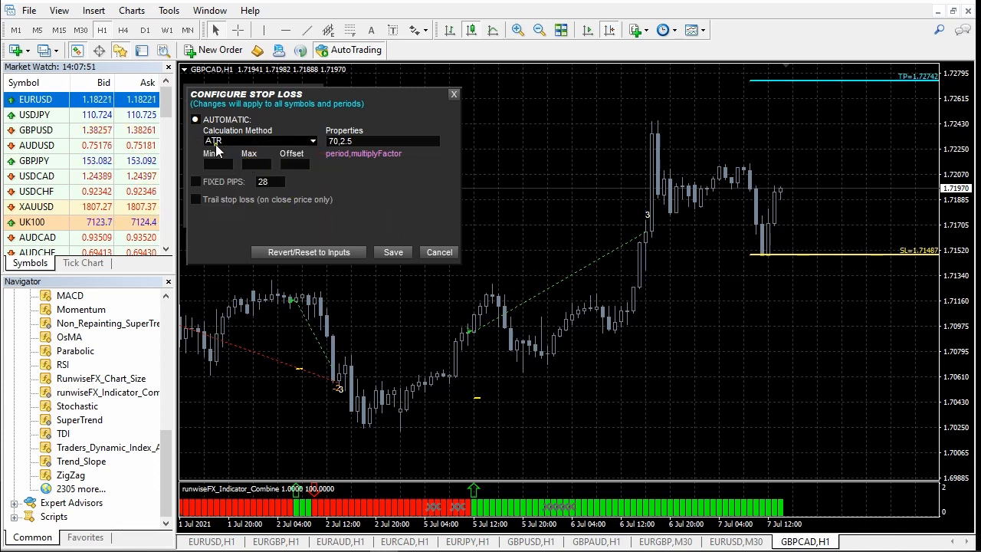
pyautogui.moveTo(345, 193)
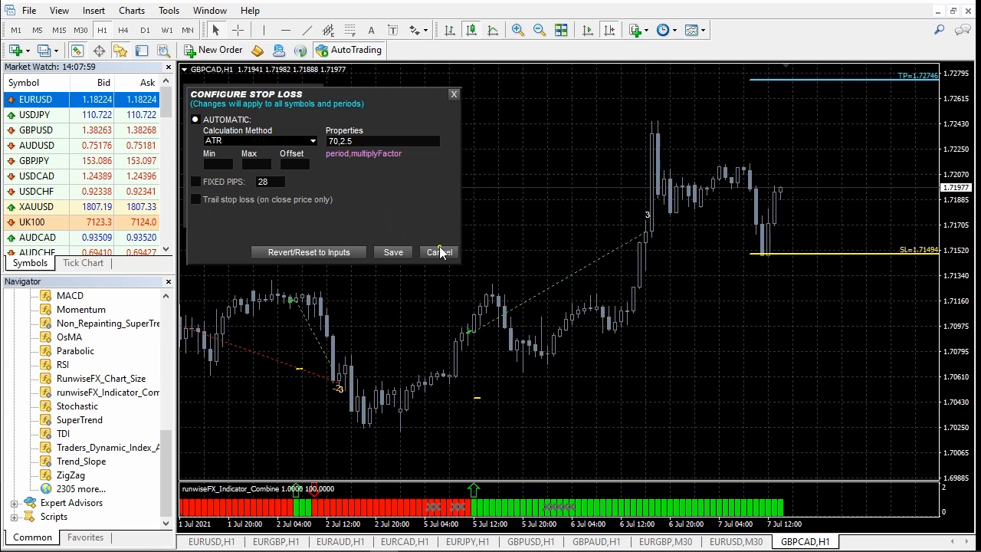
pyautogui.click(438, 251)
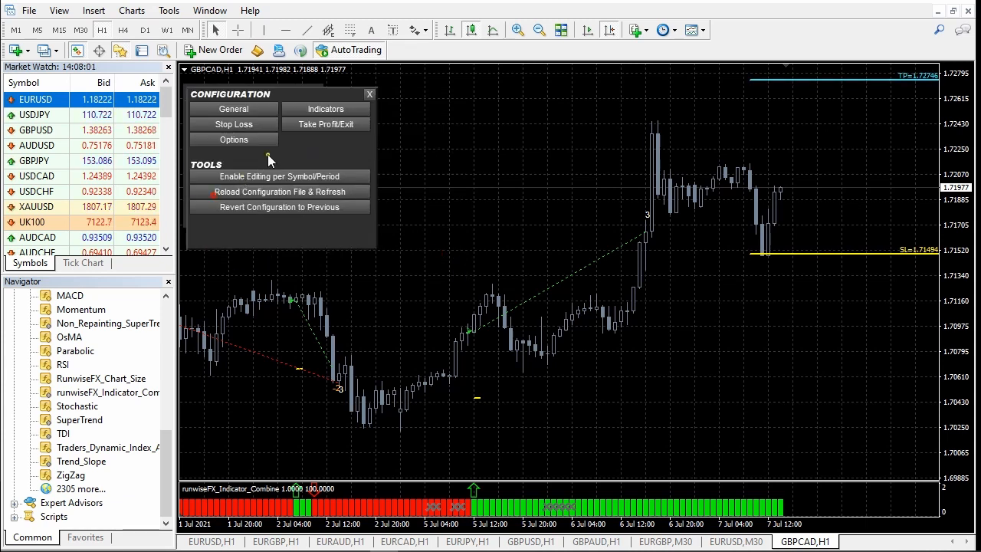
# - Inspect the Target 1 Mode choices in the Take Profit/Exit settings (1.5 risk-reward target)
pyautogui.click(325, 107)
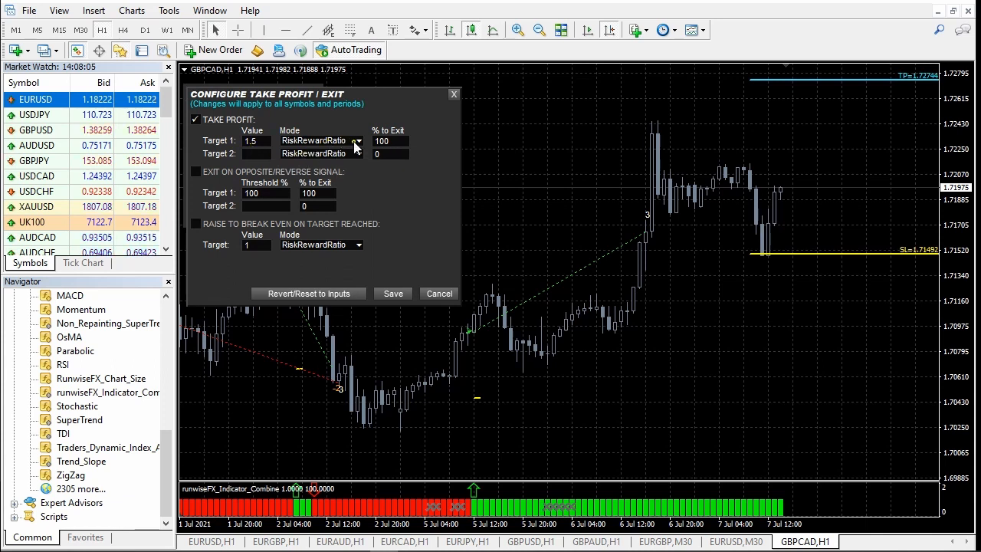
pyautogui.click(356, 154)
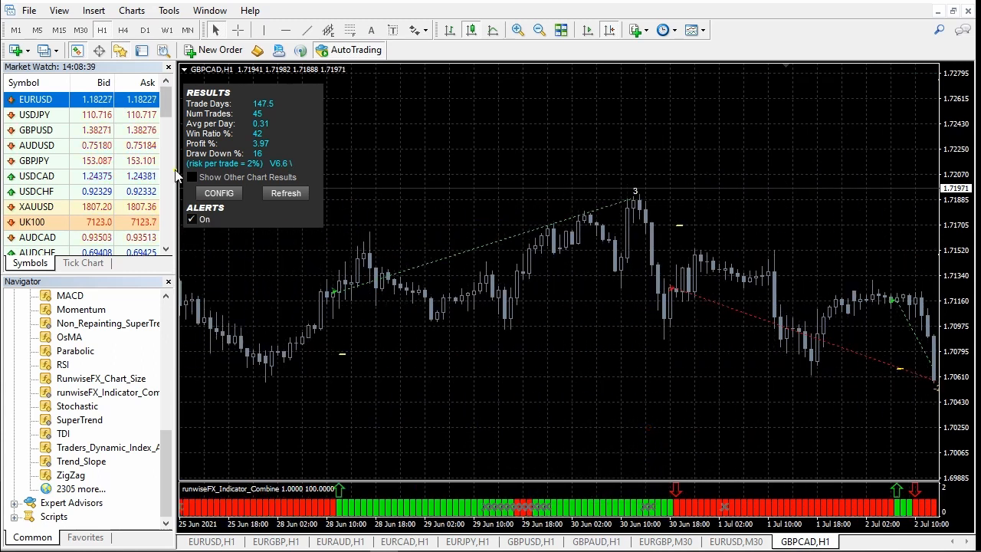
# - Briefly reopen the Indicator Combine configuration menu and dismiss it, keeping the GBPCAD results panel
pyautogui.click(218, 193)
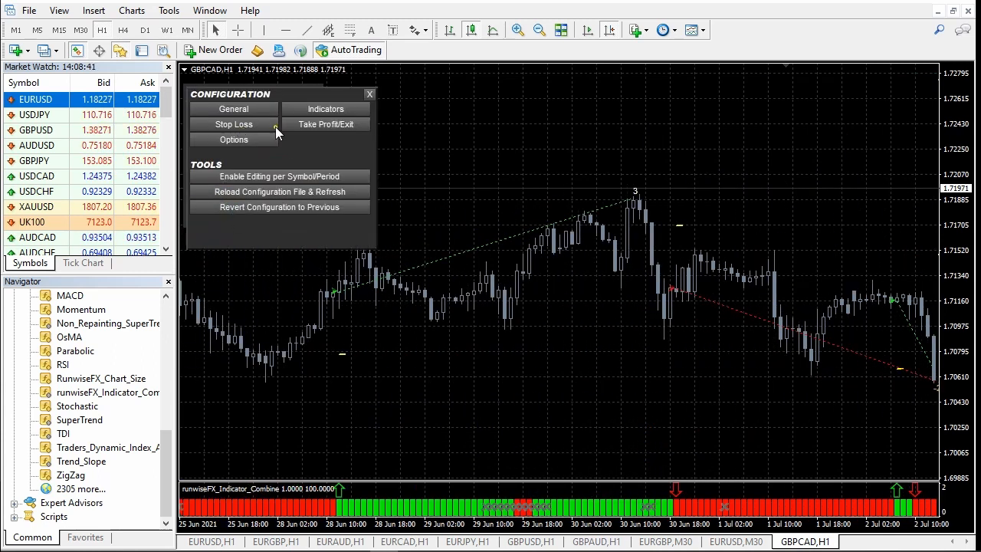
pyautogui.click(325, 108)
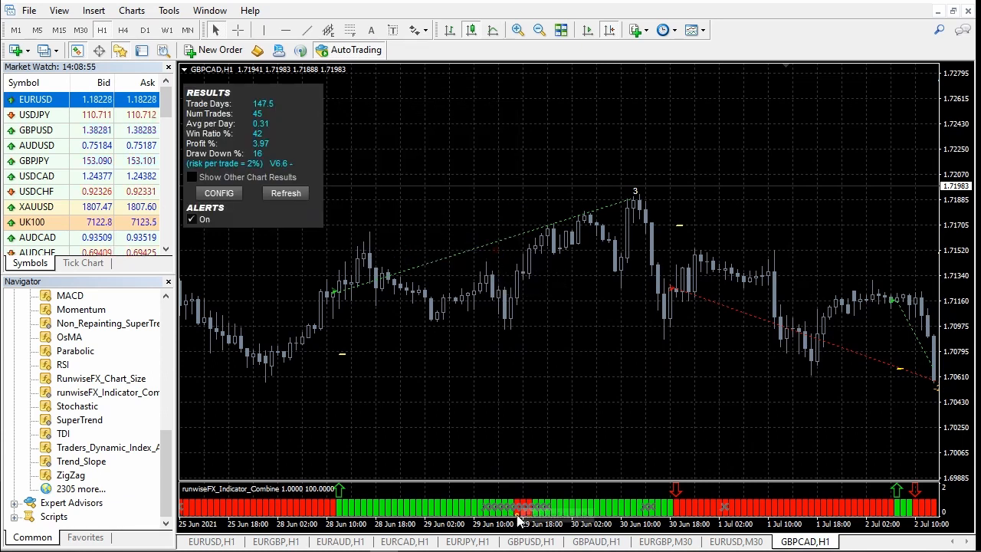
pyautogui.moveTo(520, 520)
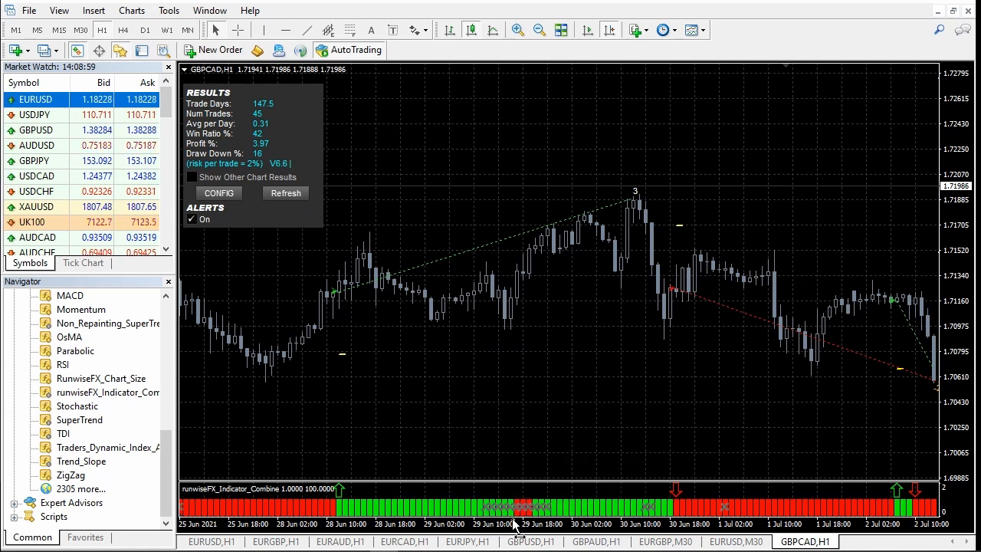
pyautogui.moveTo(540, 448)
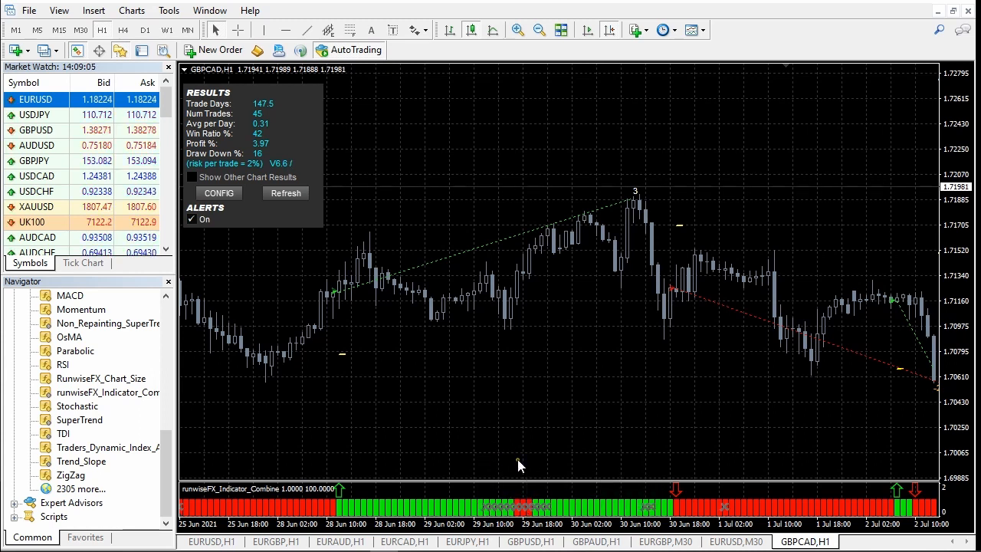
pyautogui.moveTo(531, 498)
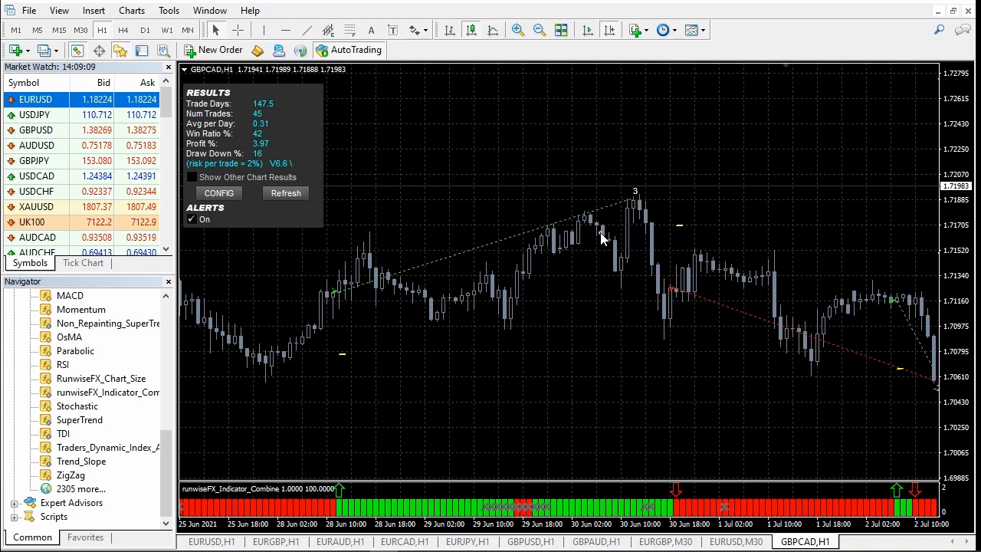
pyautogui.moveTo(432, 374)
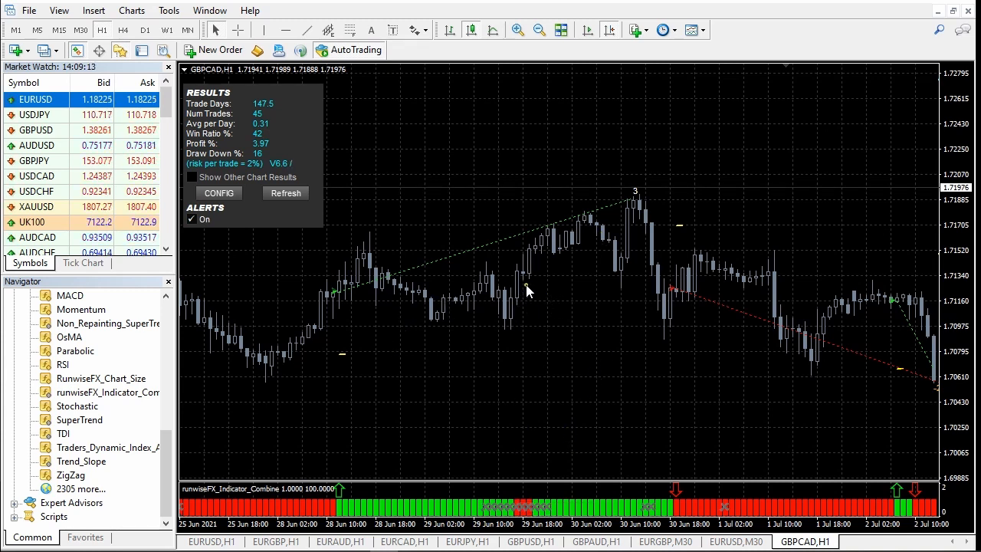
pyautogui.moveTo(475, 280)
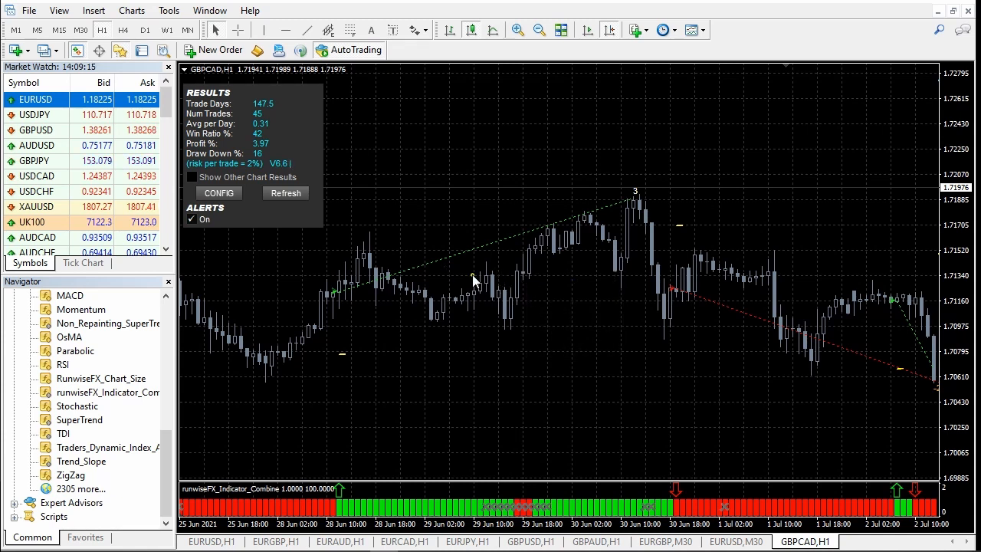
pyautogui.moveTo(521, 294)
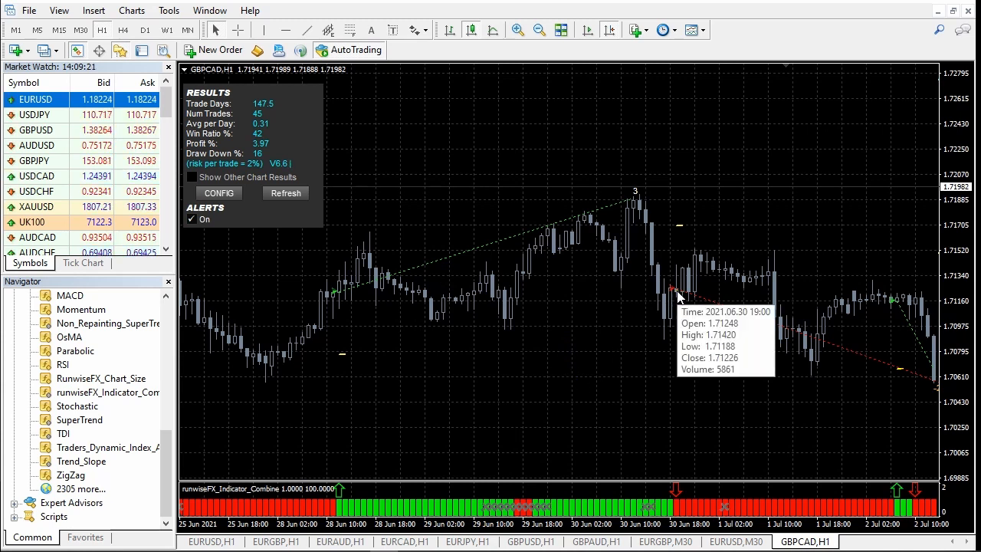
pyautogui.moveTo(610, 355)
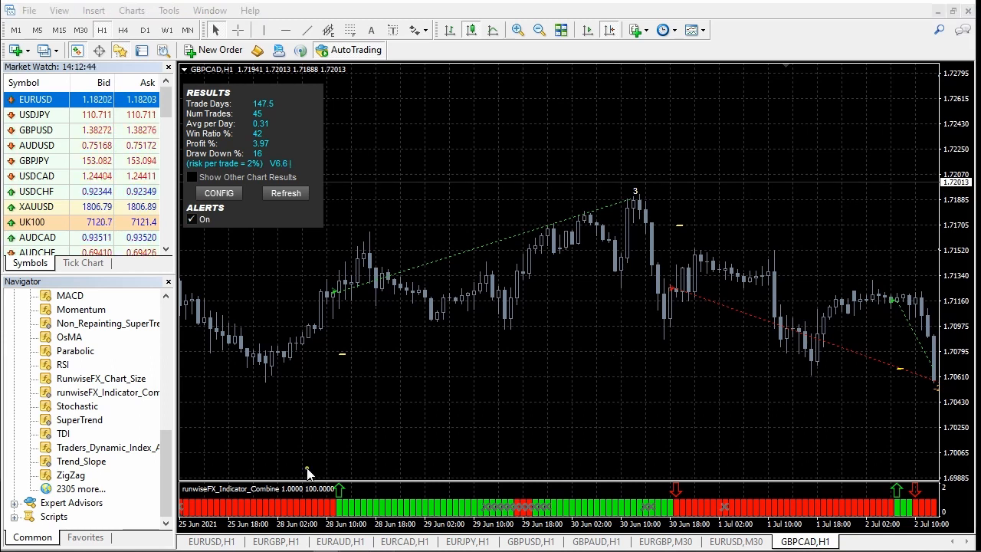
pyautogui.moveTo(558, 519)
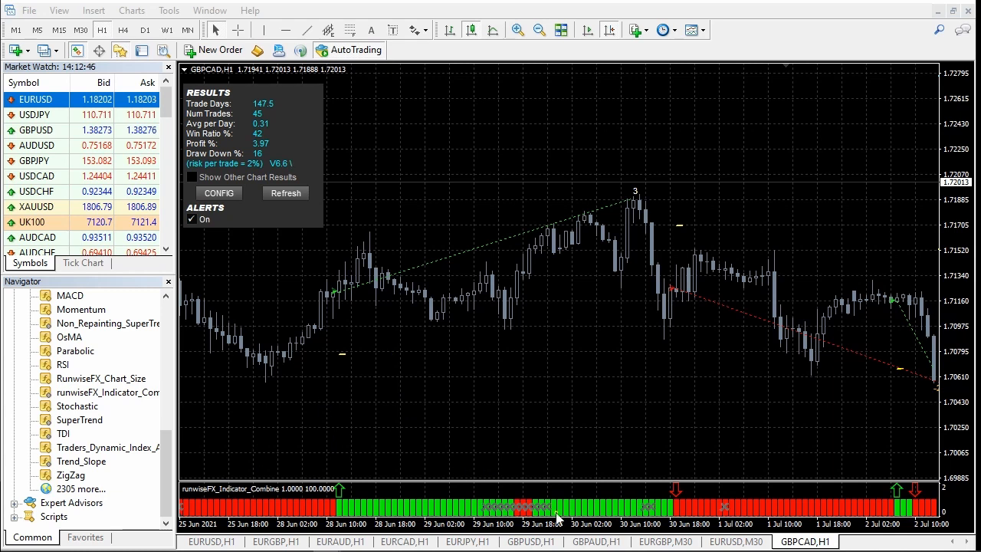
# - Visit the GBPUSD hourly chart, return to GBPCAD and enable 'Show Other Chart Results'
pyautogui.click(666, 542)
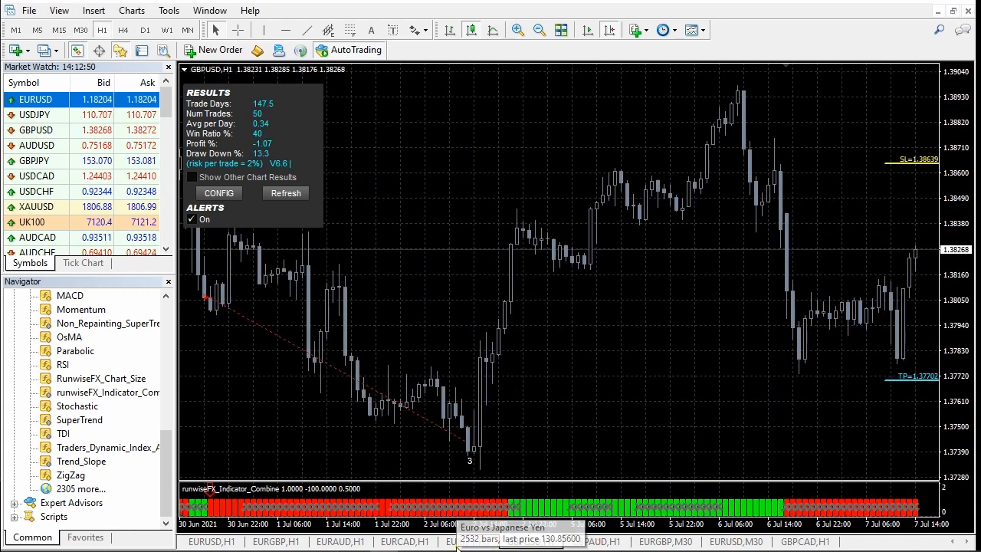
pyautogui.click(804, 541)
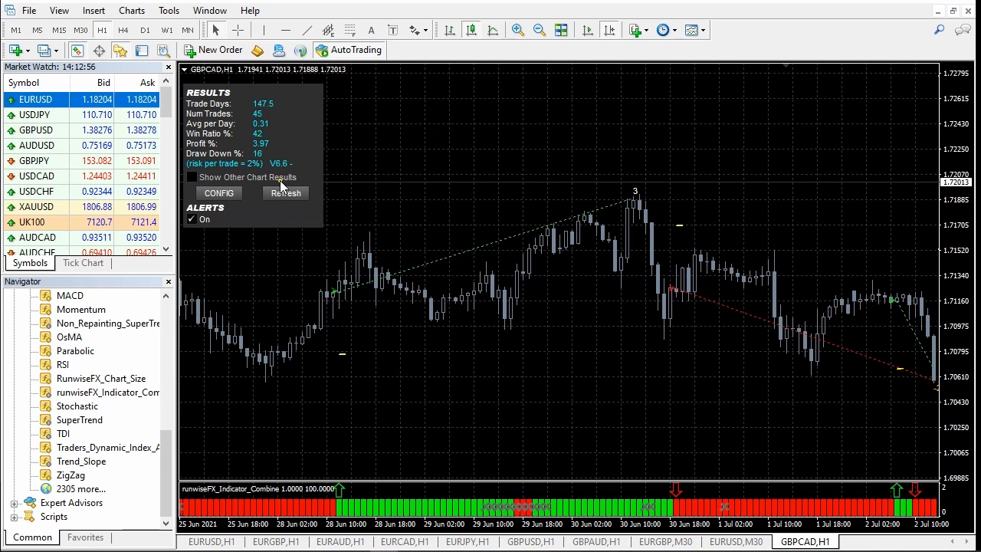
pyautogui.click(192, 178)
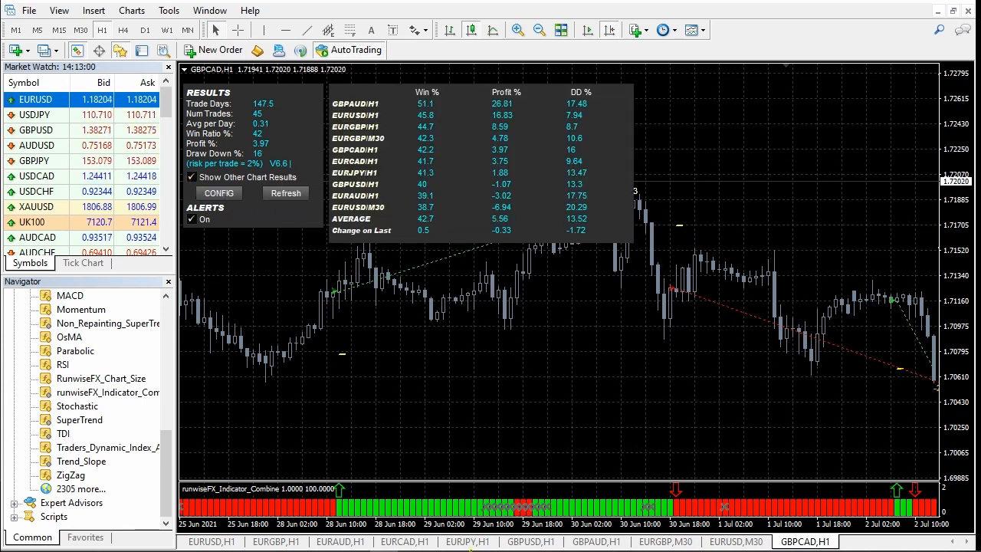
pyautogui.click(466, 541)
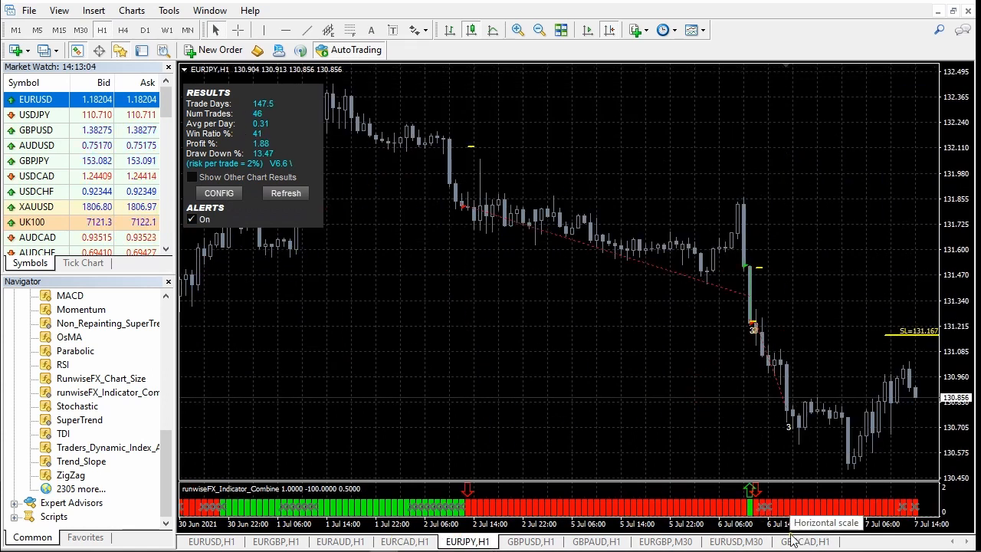
pyautogui.click(805, 541)
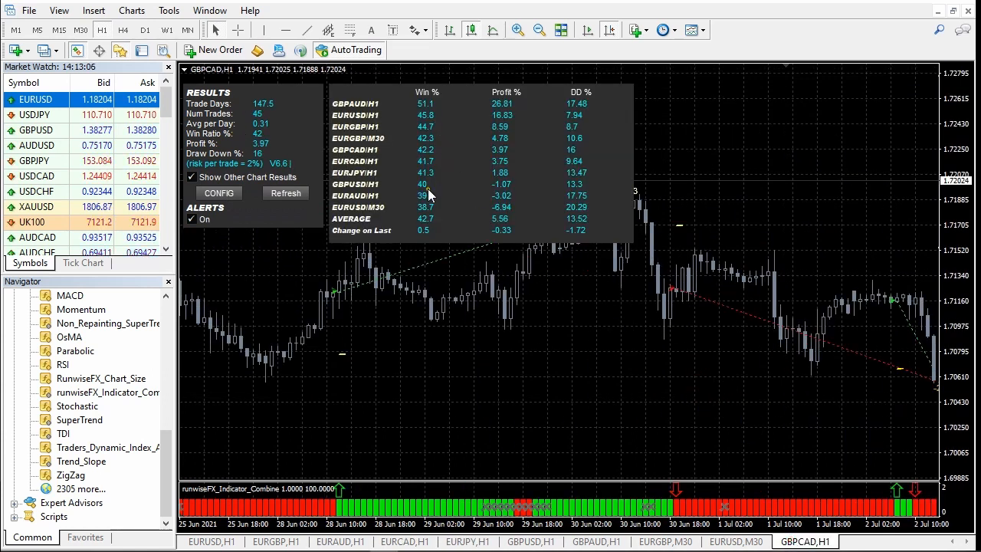
pyautogui.moveTo(512, 253)
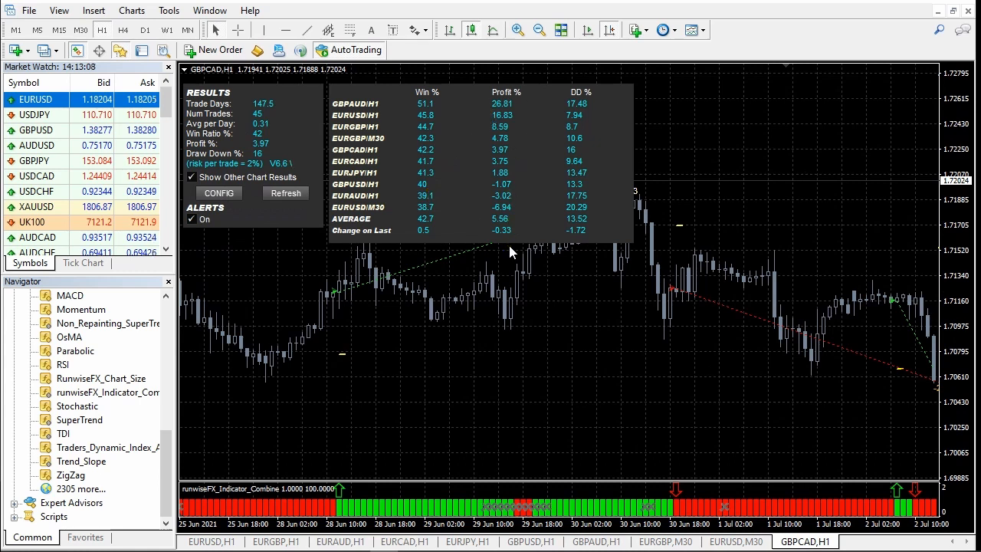
pyautogui.moveTo(421, 110)
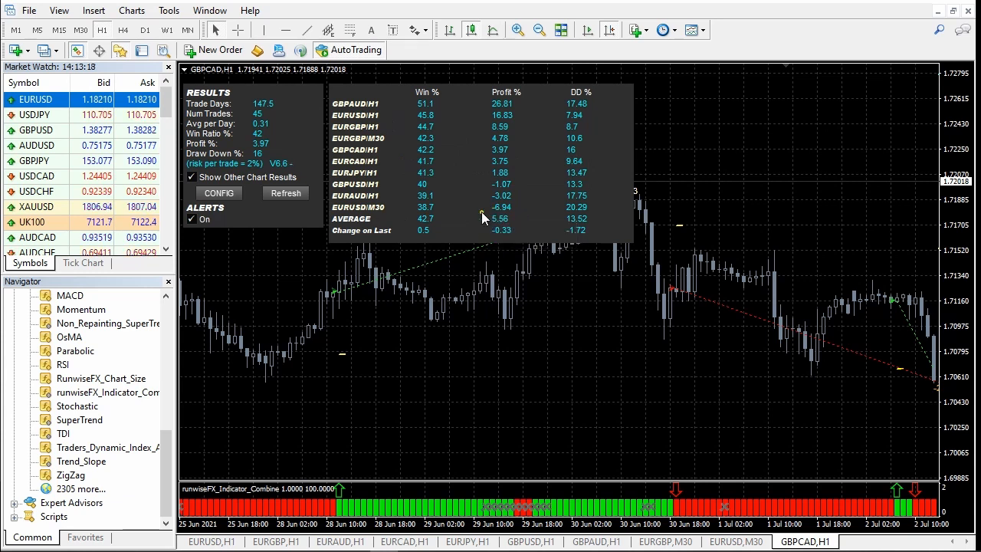
pyautogui.moveTo(472, 224)
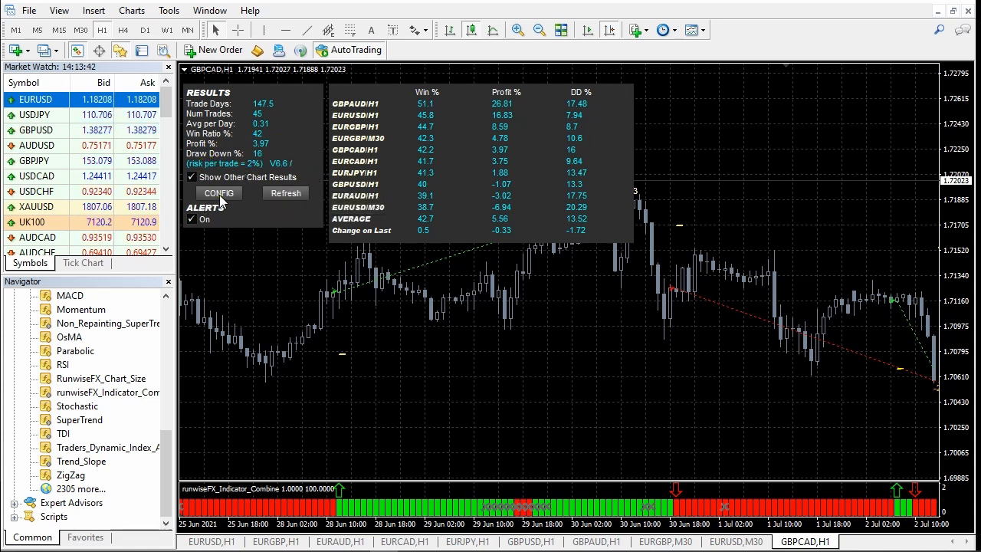
# - Enable 'Exit on Opposite/Reverse Signal' in the Take Profit/Exit settings, threshold 100 and 100% exit
pyautogui.click(218, 193)
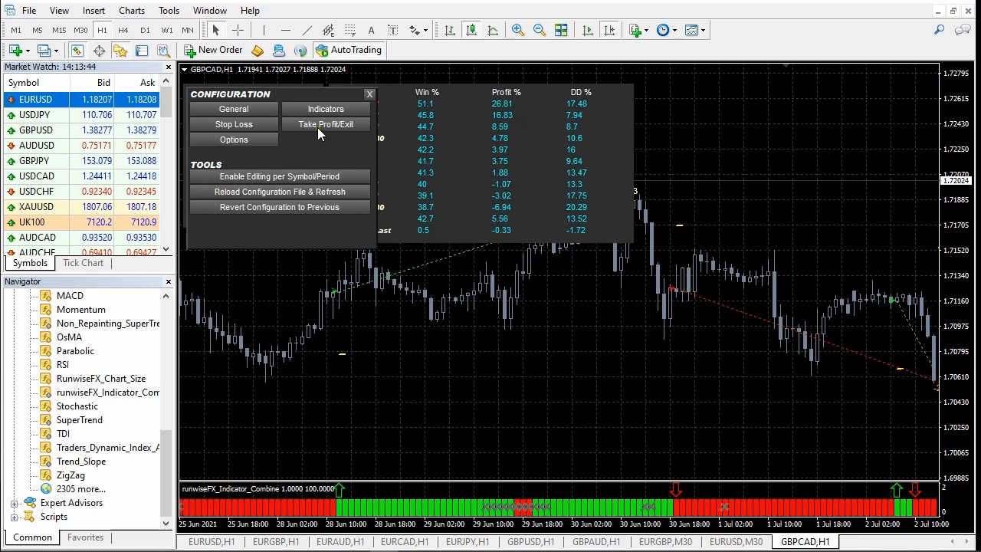
pyautogui.click(325, 124)
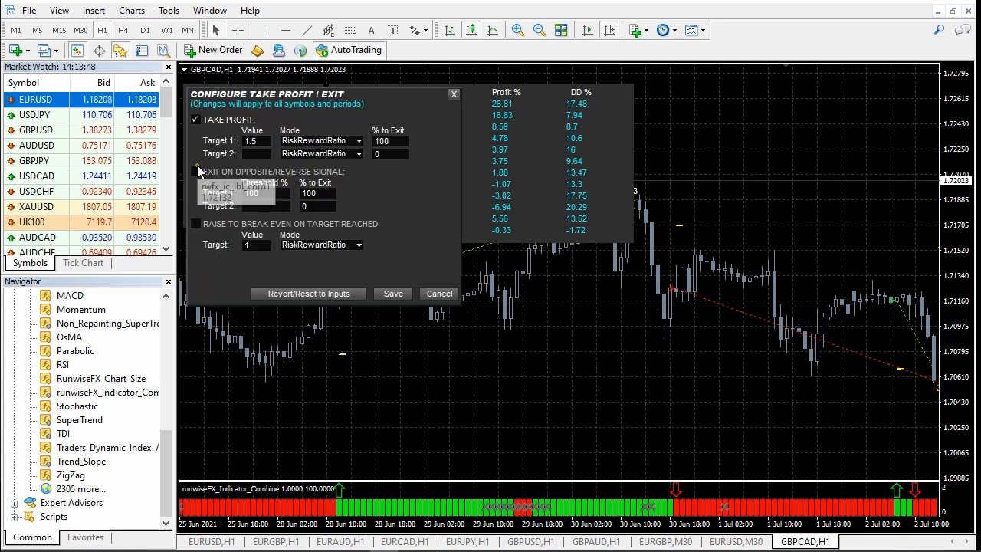
pyautogui.click(196, 172)
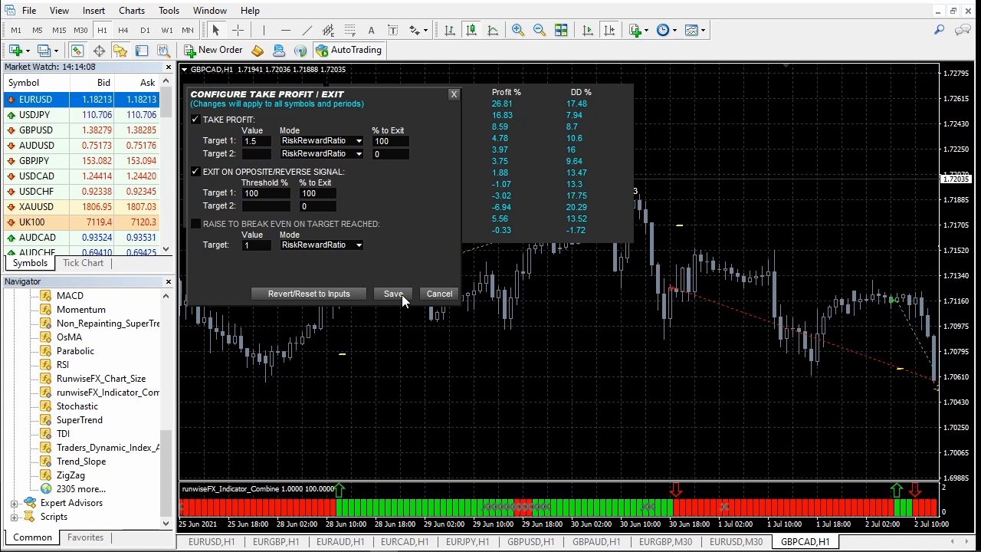
# - Save the exit settings so GBPCAD results recalculate to 48 trades, 39% win, 2.78% profit
pyautogui.click(392, 295)
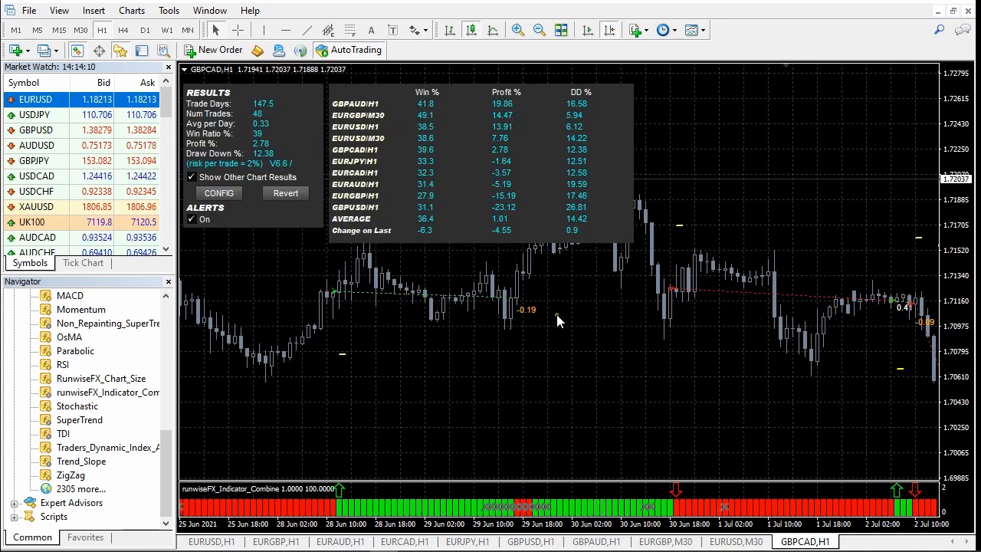
pyautogui.moveTo(520, 282)
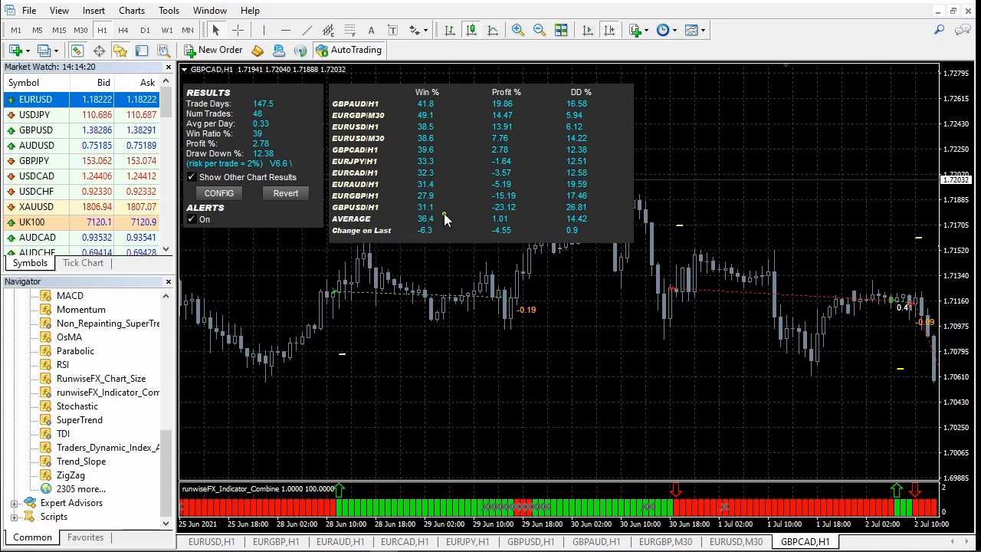
pyautogui.moveTo(496, 245)
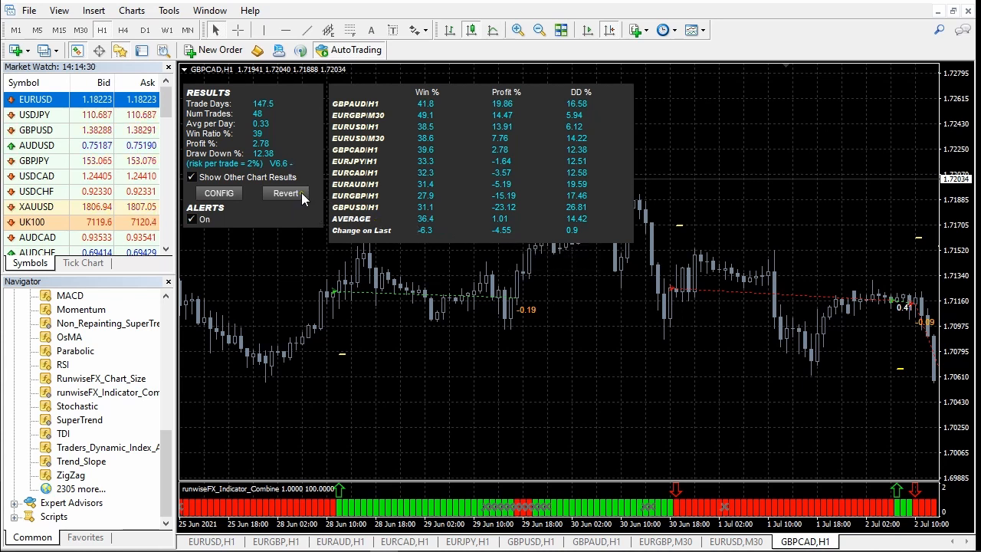
# - Revert to the previous configuration and confirm, restoring 45 trades, 42% win and 3.97% profit
pyautogui.click(285, 193)
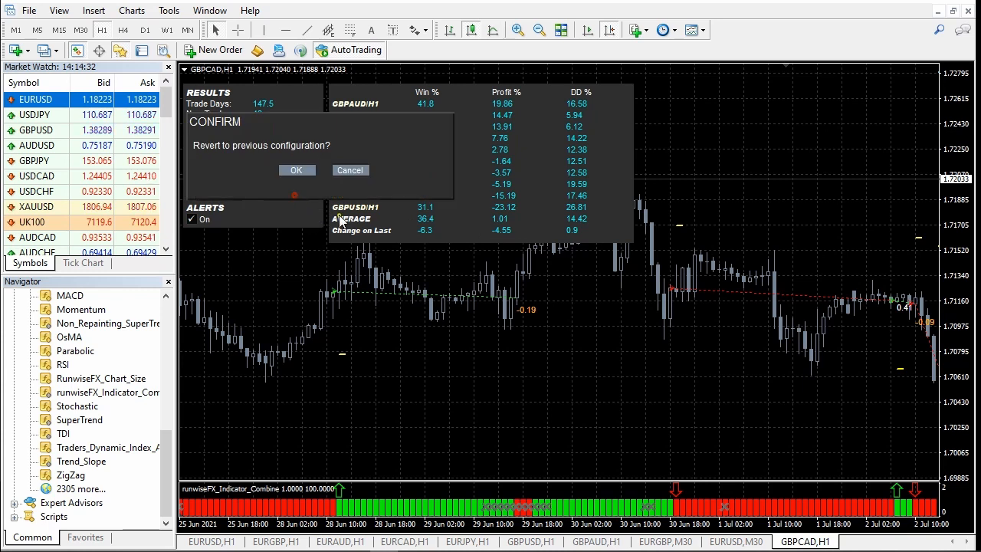
pyautogui.click(298, 169)
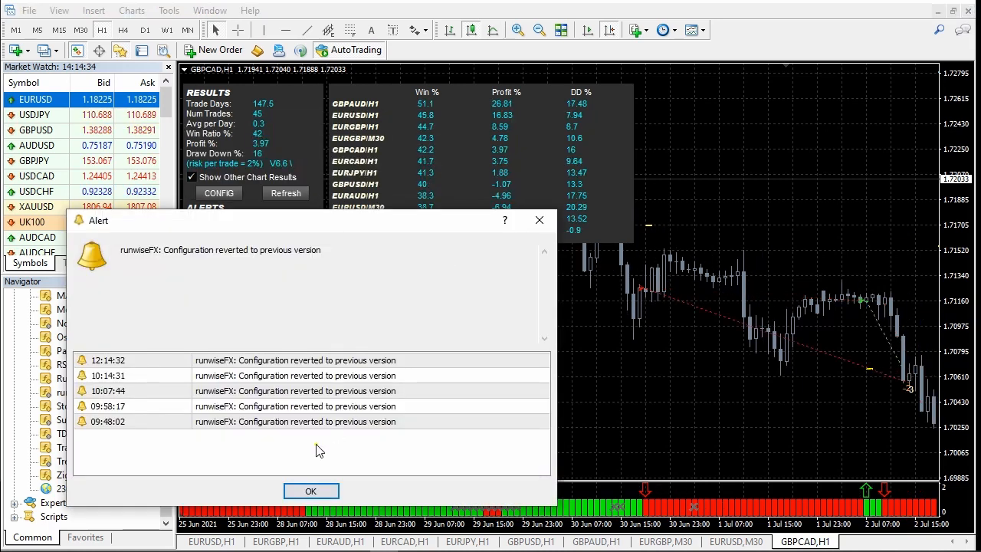
pyautogui.click(311, 490)
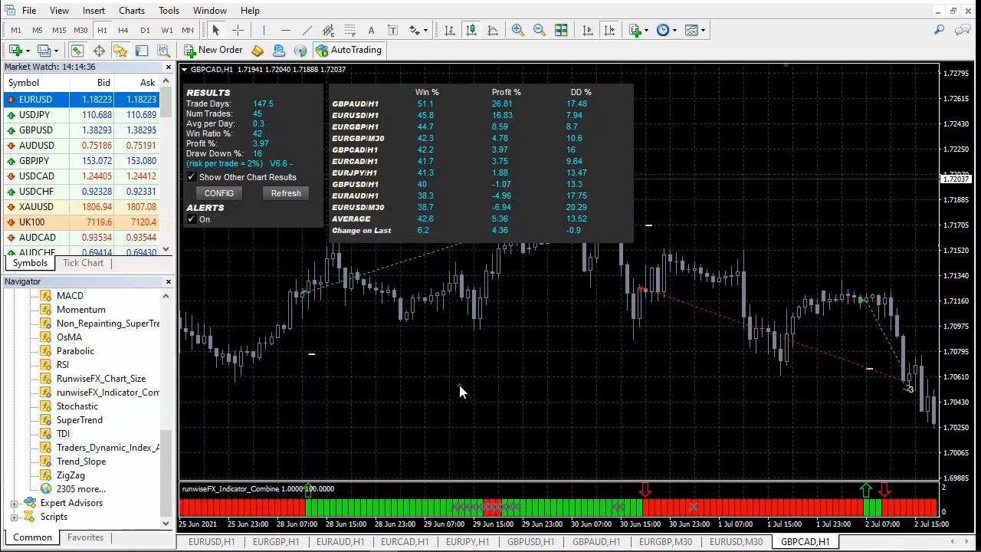
pyautogui.moveTo(467, 355)
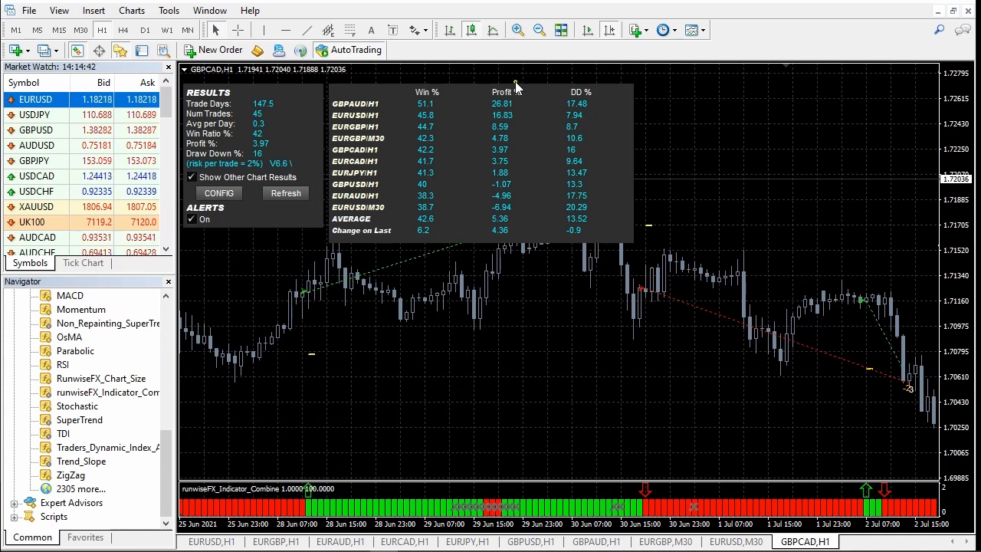
pyautogui.moveTo(512, 181)
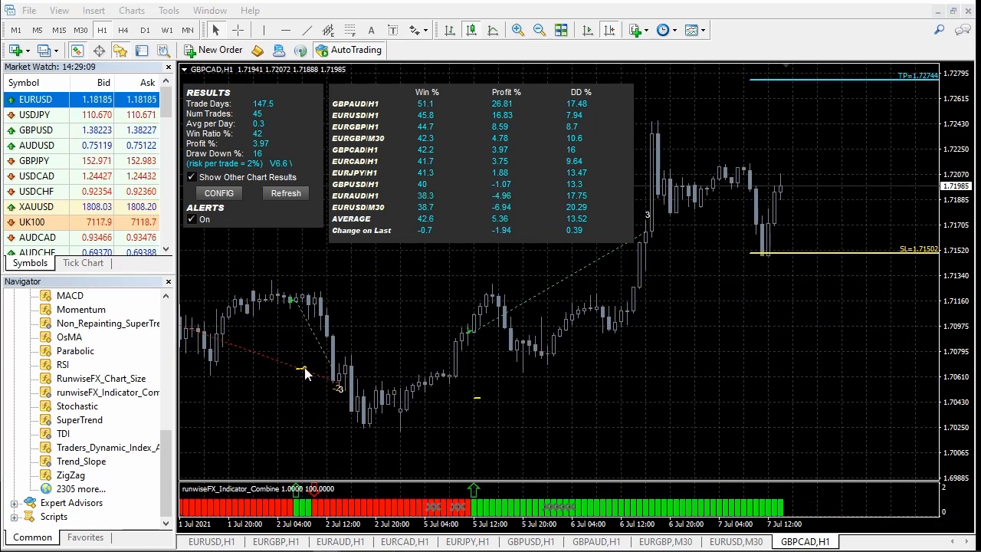
# - Attach the SuperTrend indicator from the Navigator beneath the GBPCAD chart with default settings
pyautogui.click(80, 420)
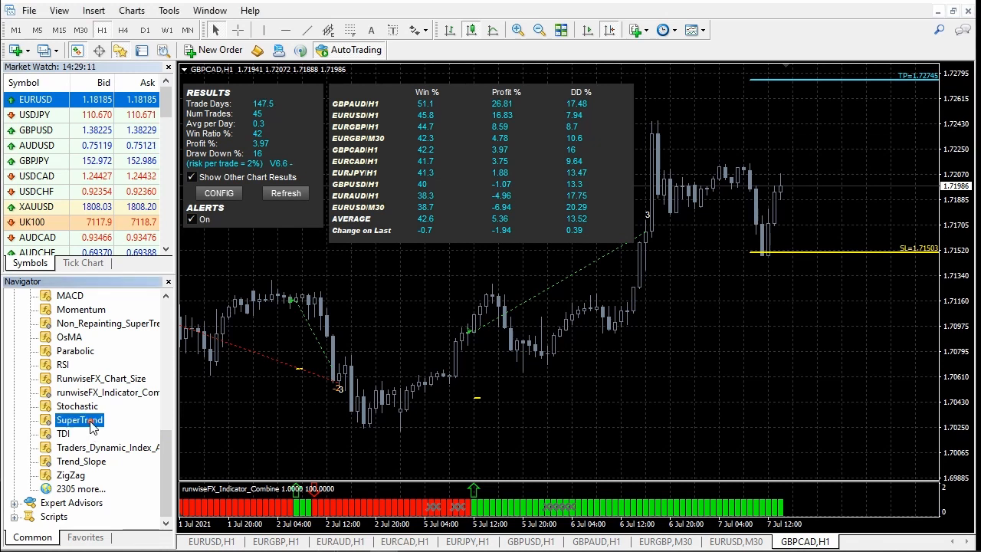
pyautogui.doubleClick(80, 420)
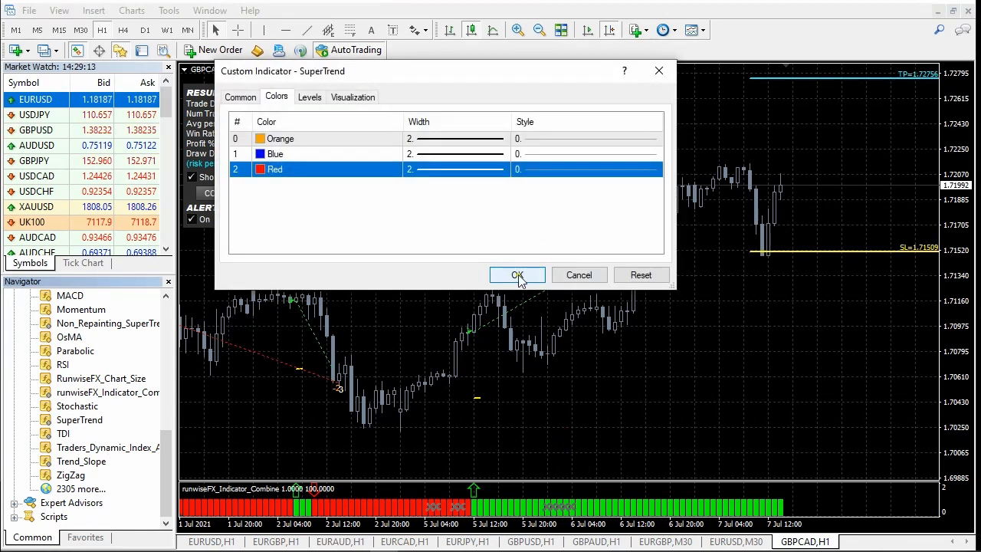
pyautogui.click(516, 274)
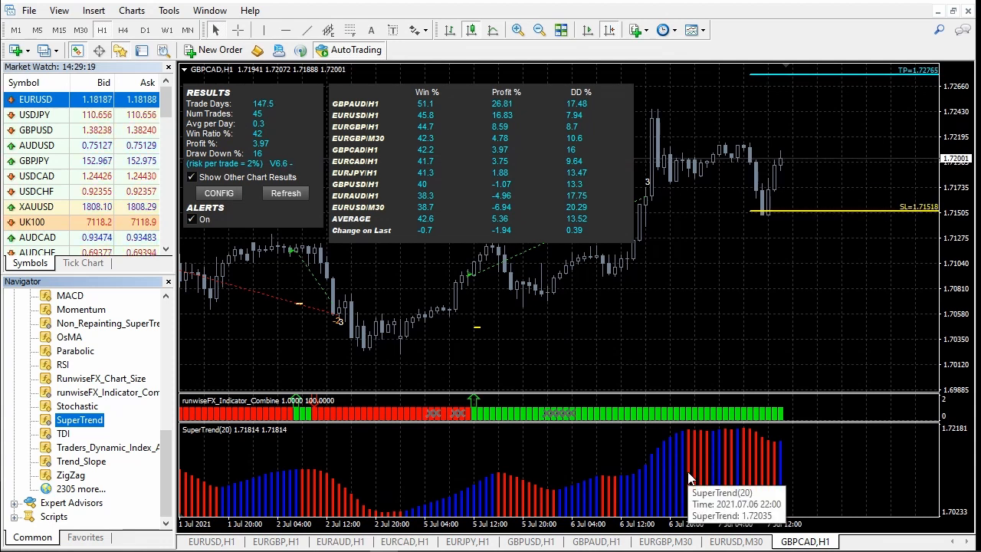
pyautogui.moveTo(658, 500)
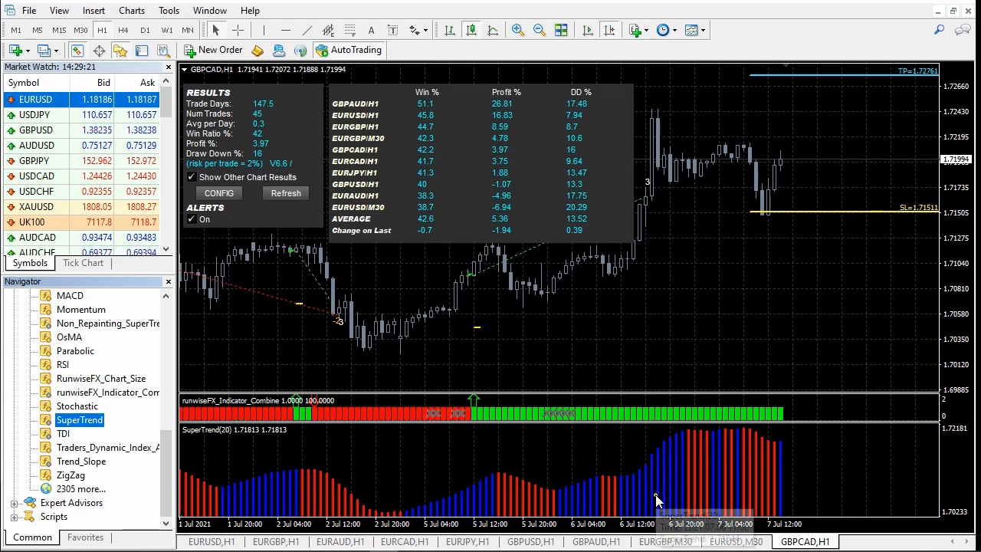
pyautogui.moveTo(662, 462)
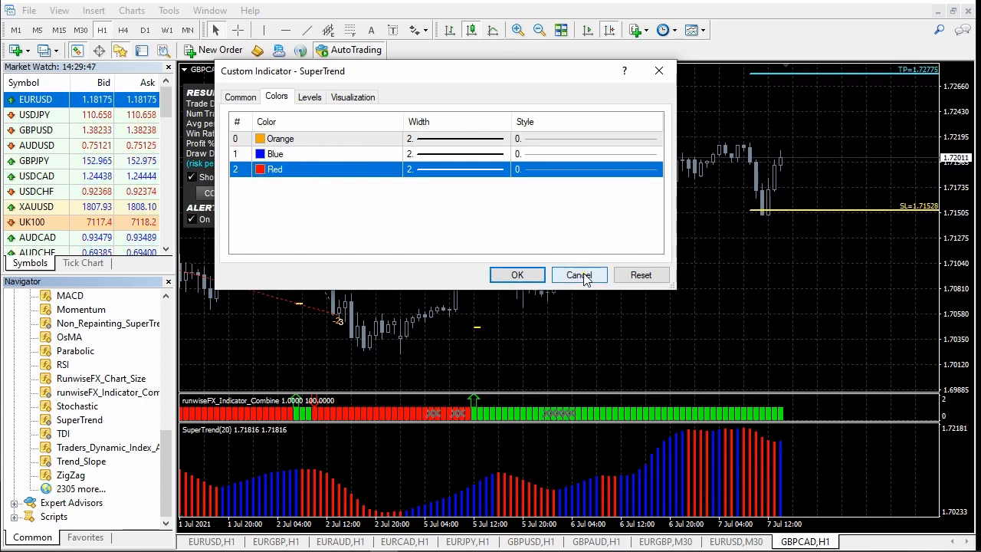
pyautogui.click(578, 274)
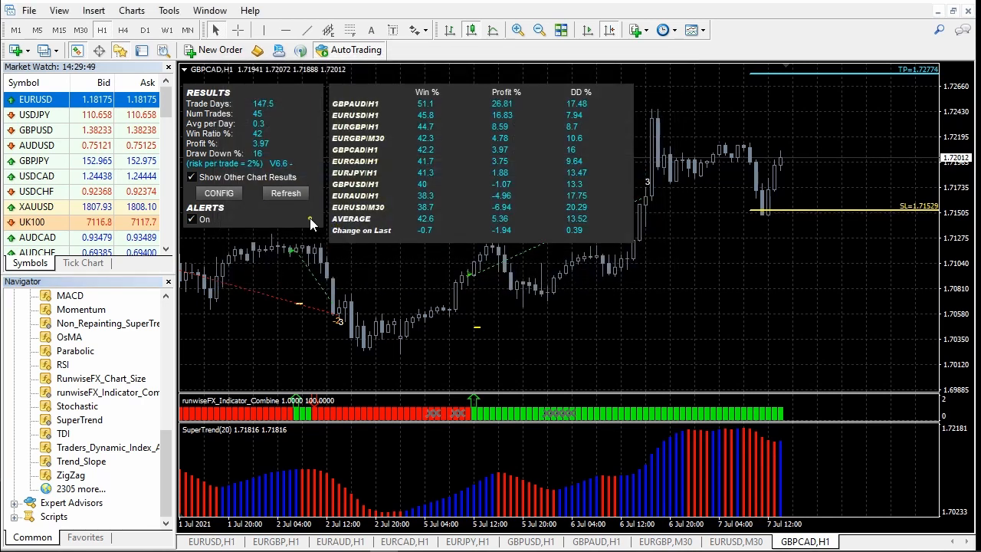
pyautogui.click(217, 193)
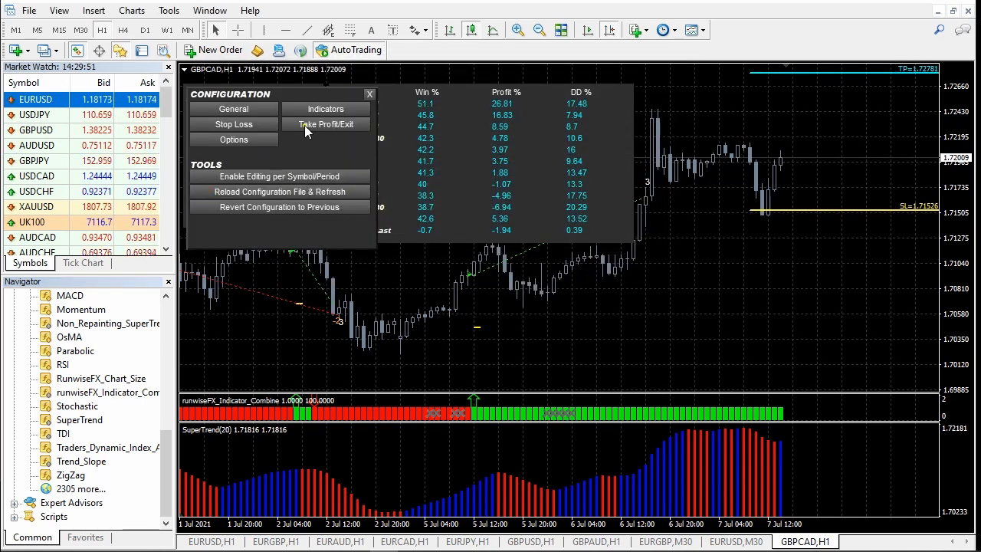
# - Add an Indicators to Combine entry 'st' for SuperTrend with colour index 1,2
pyautogui.click(325, 107)
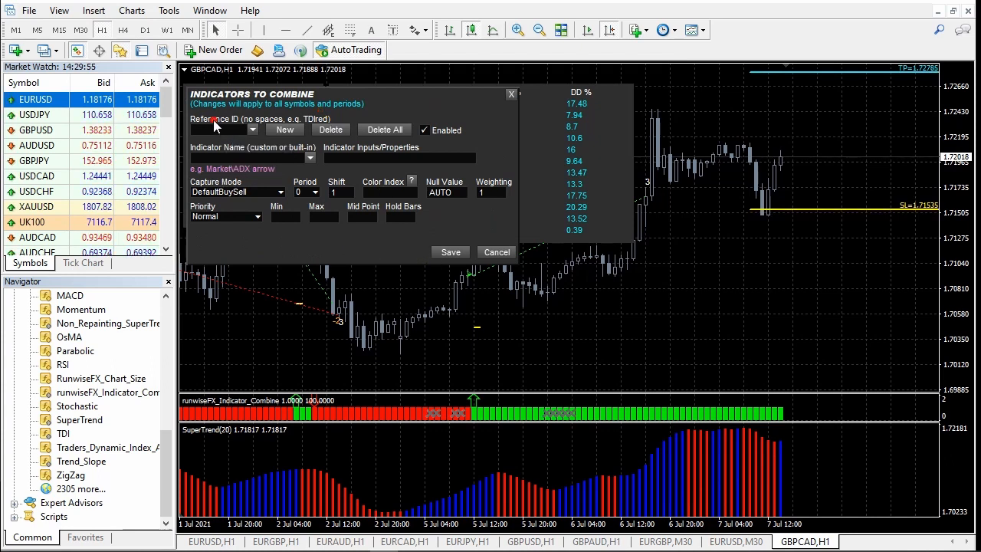
pyautogui.write('s')
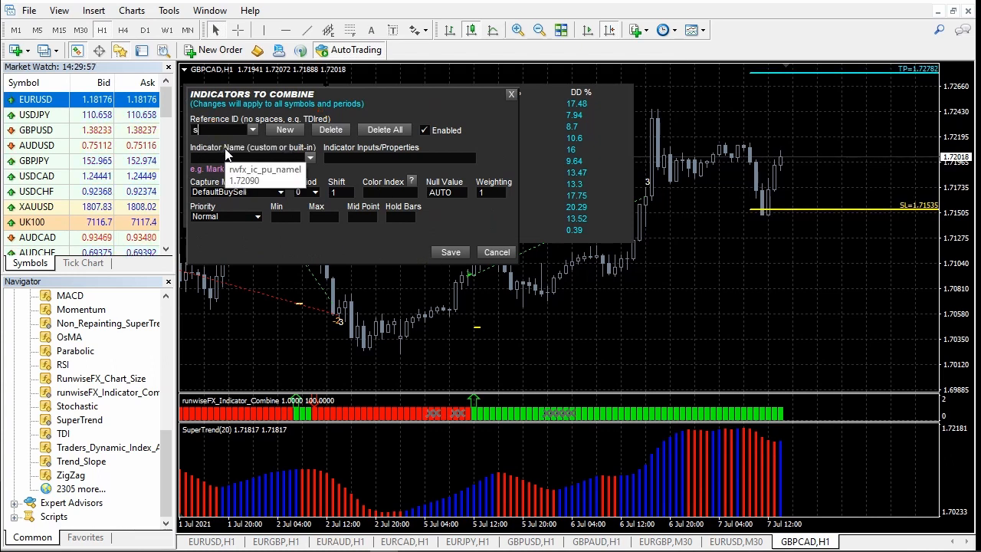
pyautogui.write('t')
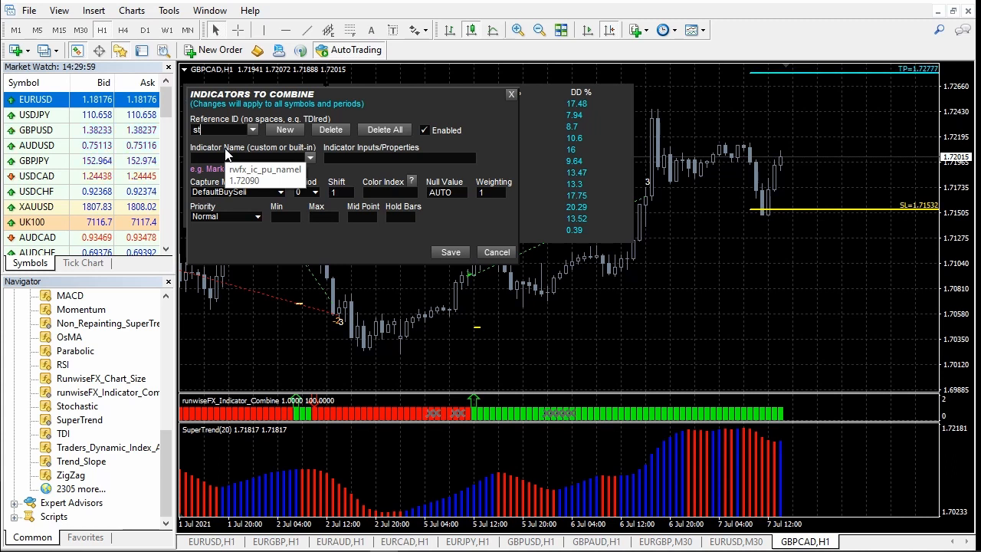
pyautogui.moveTo(580, 279)
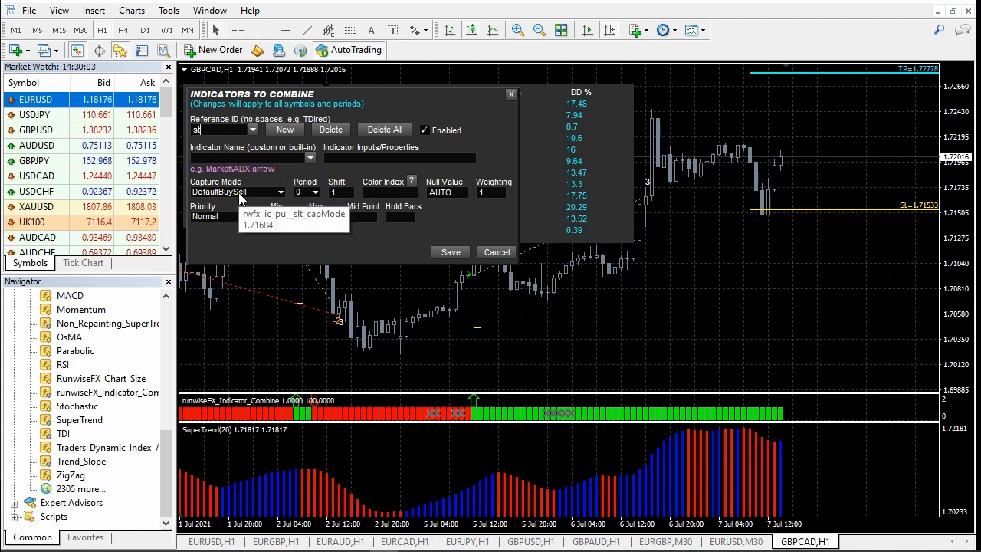
pyautogui.moveTo(483, 237)
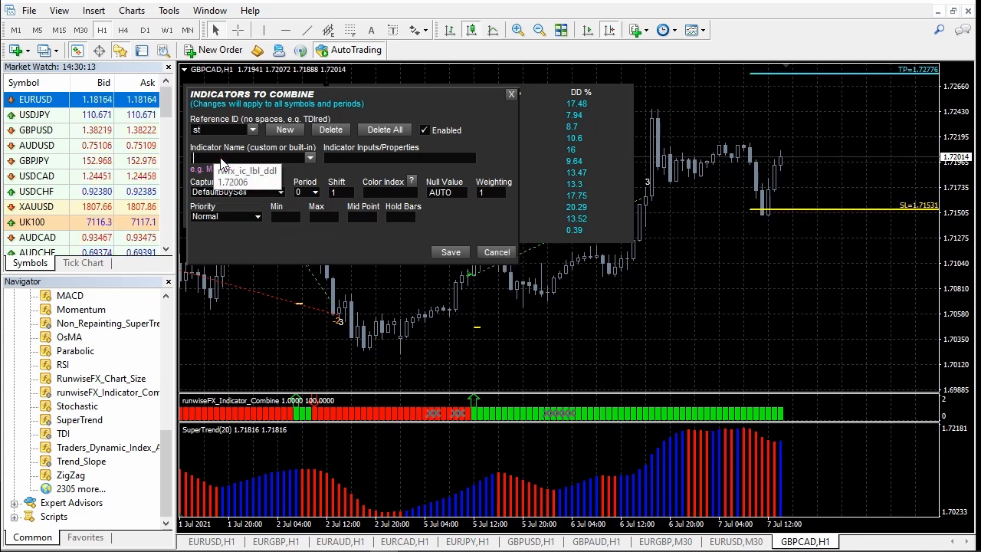
pyautogui.write('SuperTrend')
pyautogui.click(382, 192)
pyautogui.write('1,2')
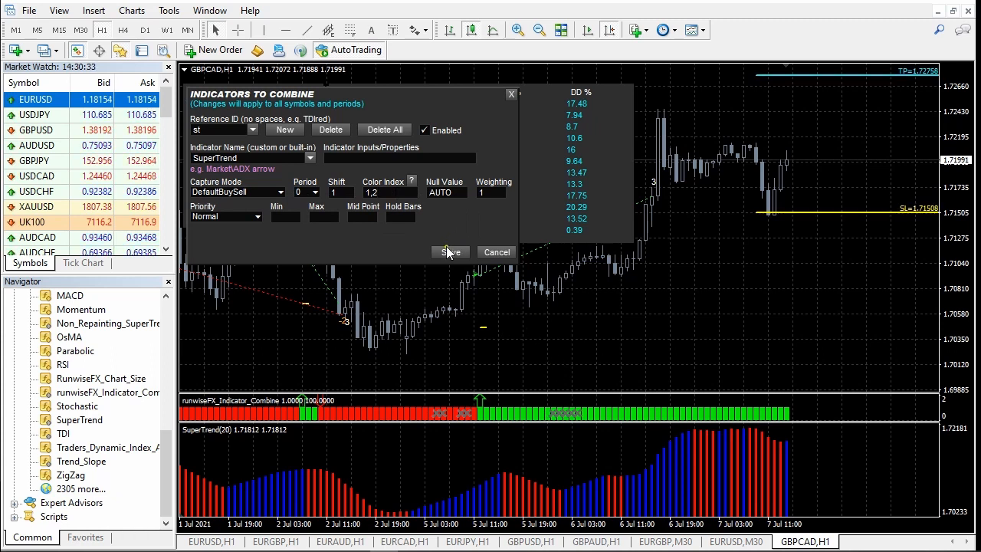
# - Save the 'st' SuperTrend entry, recalculating GBPCAD to 42 trades, 5.14% profit, 15.84% drawdown
pyautogui.click(450, 251)
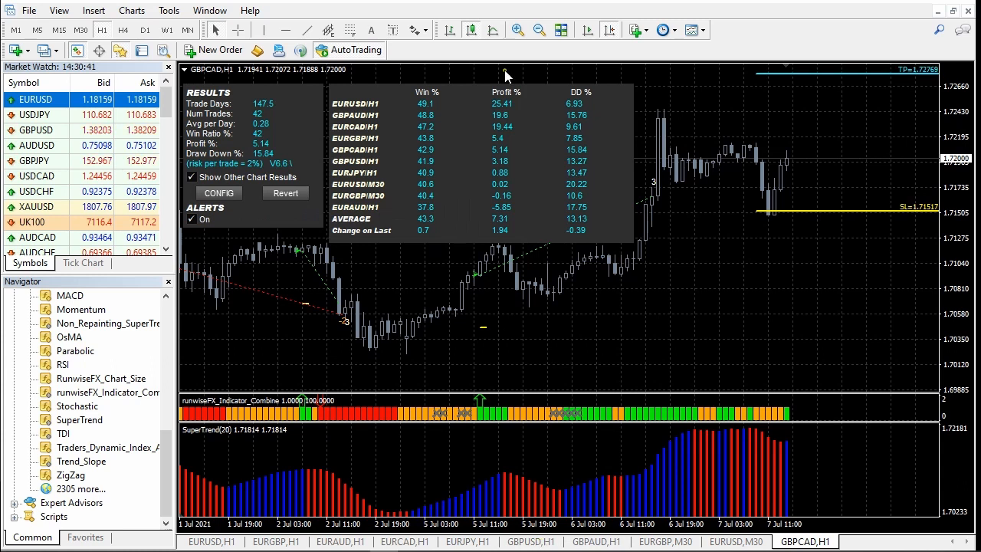
pyautogui.moveTo(454, 227)
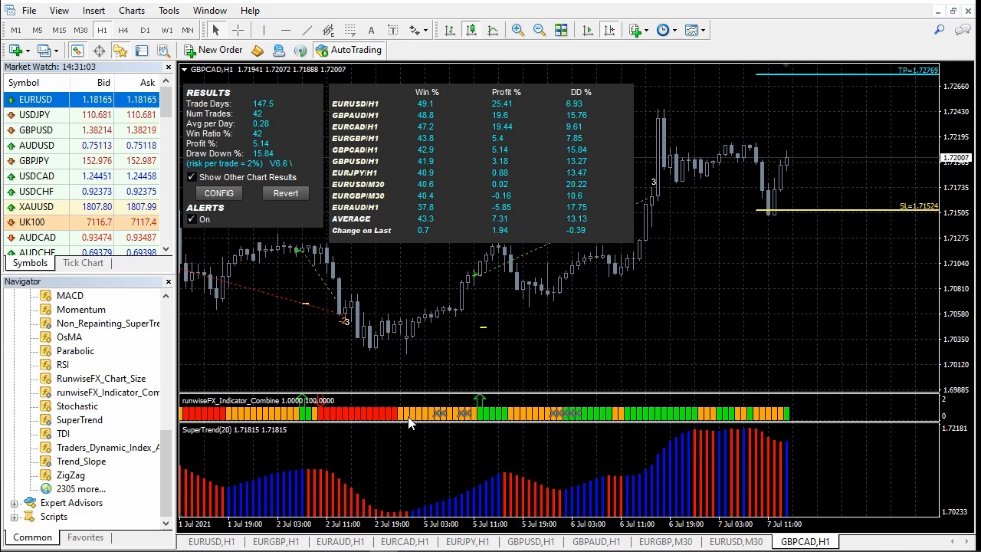
pyautogui.moveTo(411, 423)
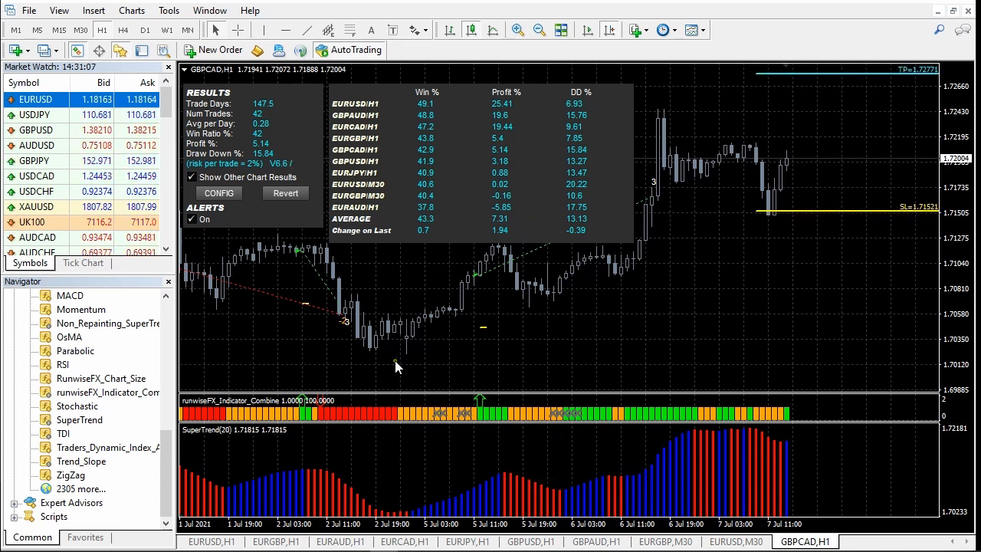
pyautogui.moveTo(397, 381)
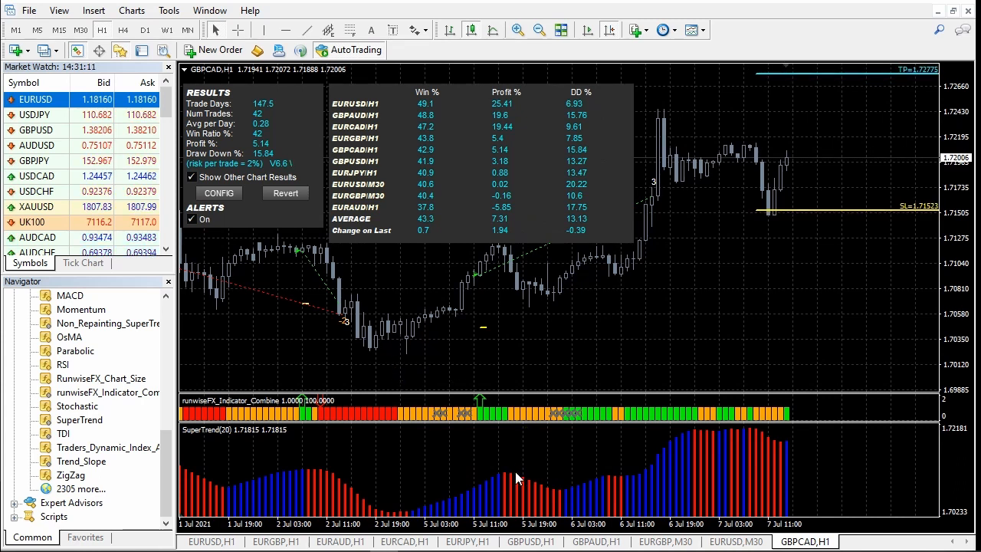
pyautogui.moveTo(447, 430)
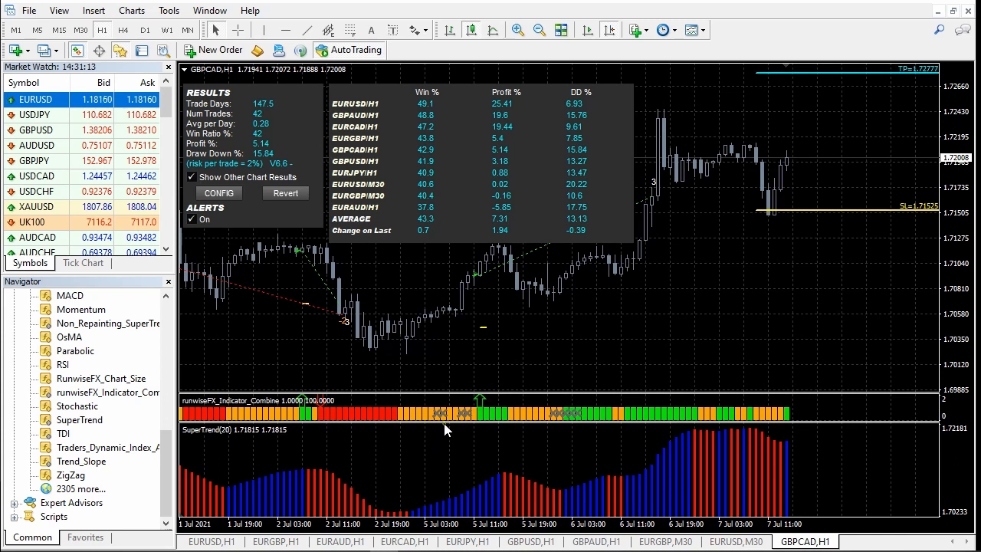
pyautogui.moveTo(561, 490)
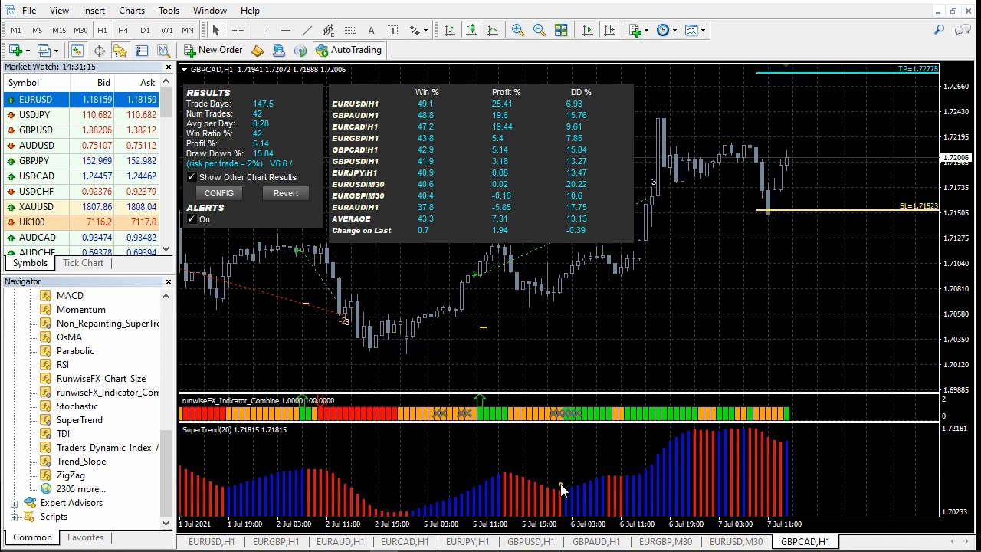
pyautogui.moveTo(619, 391)
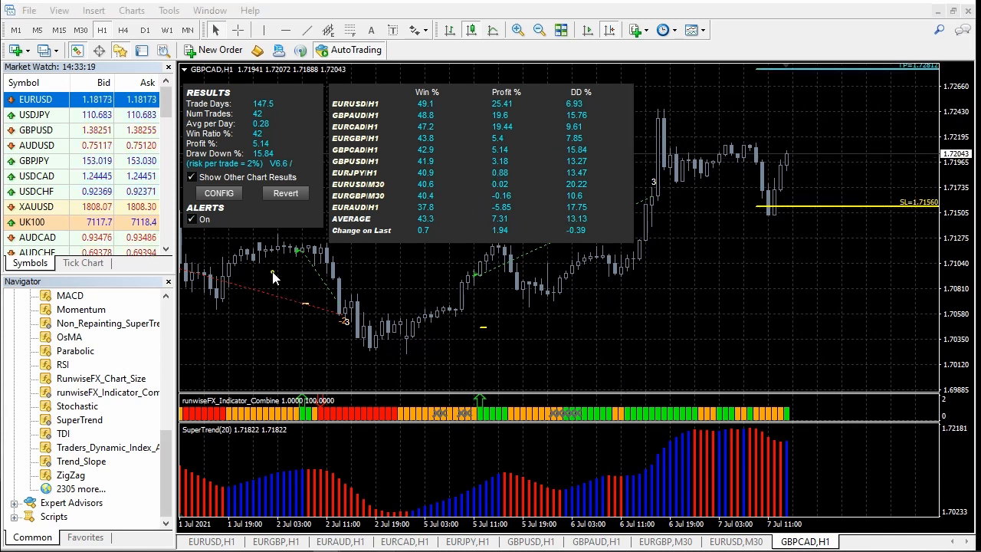
# - Show the Built-in Indicators/Objects list from the Indicators to Combine dialog via CONFIG
pyautogui.click(218, 193)
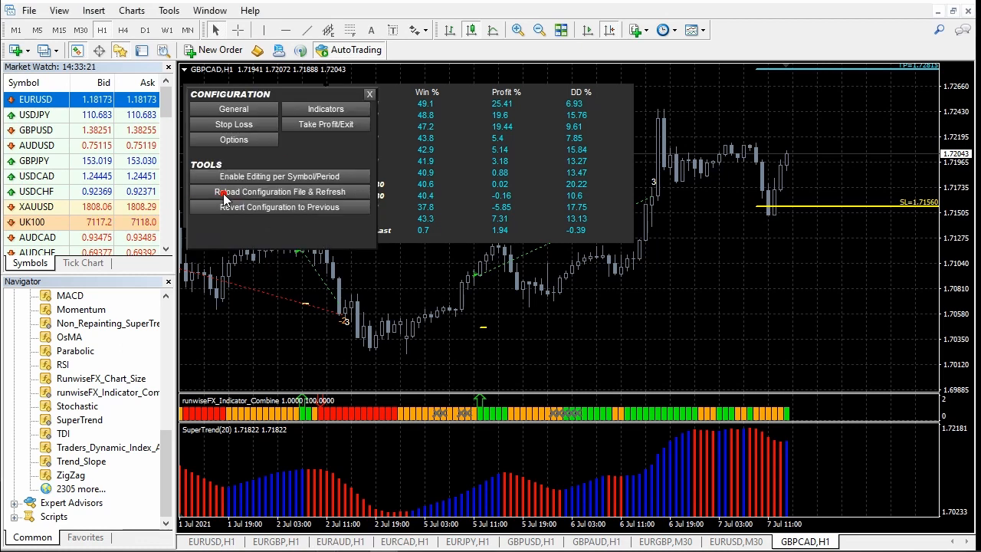
pyautogui.click(325, 109)
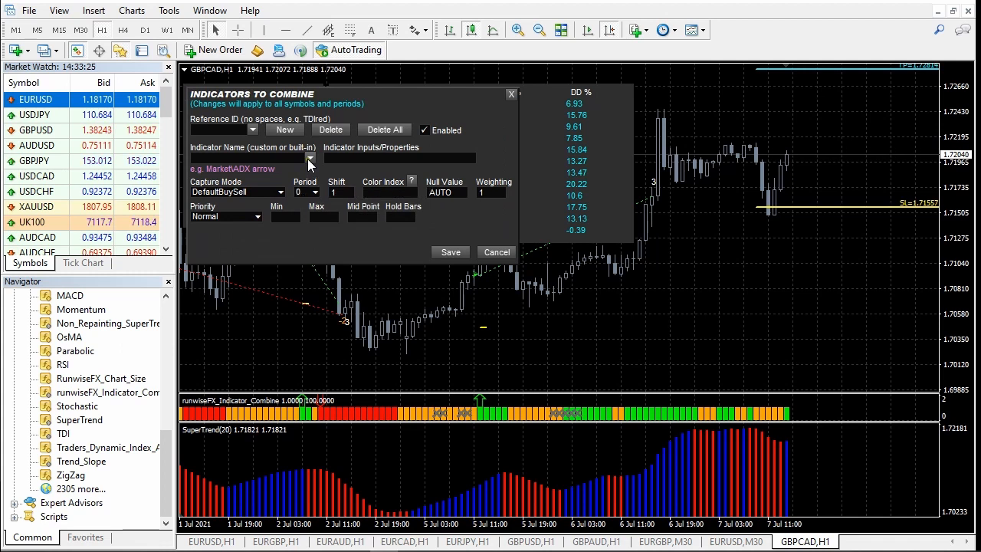
pyautogui.click(310, 158)
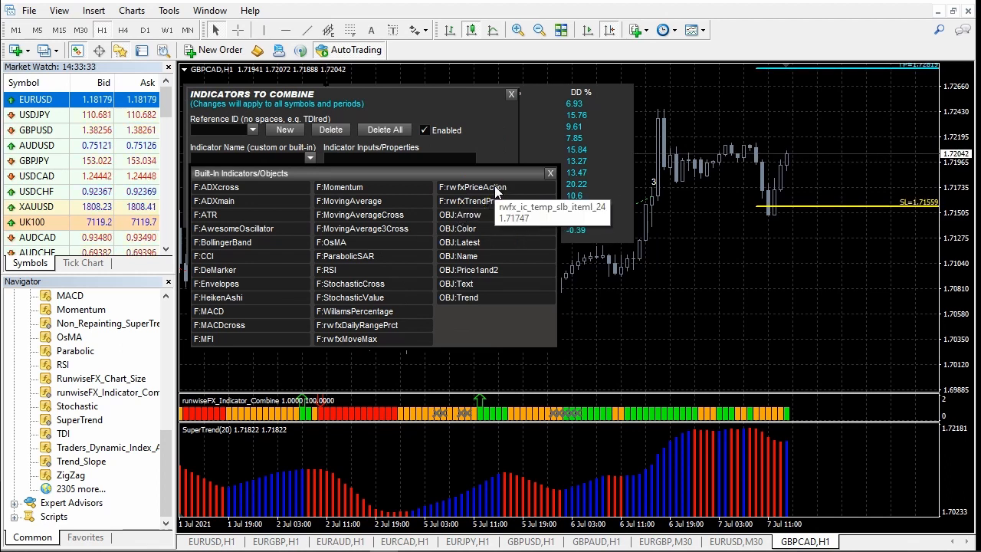
pyautogui.moveTo(529, 201)
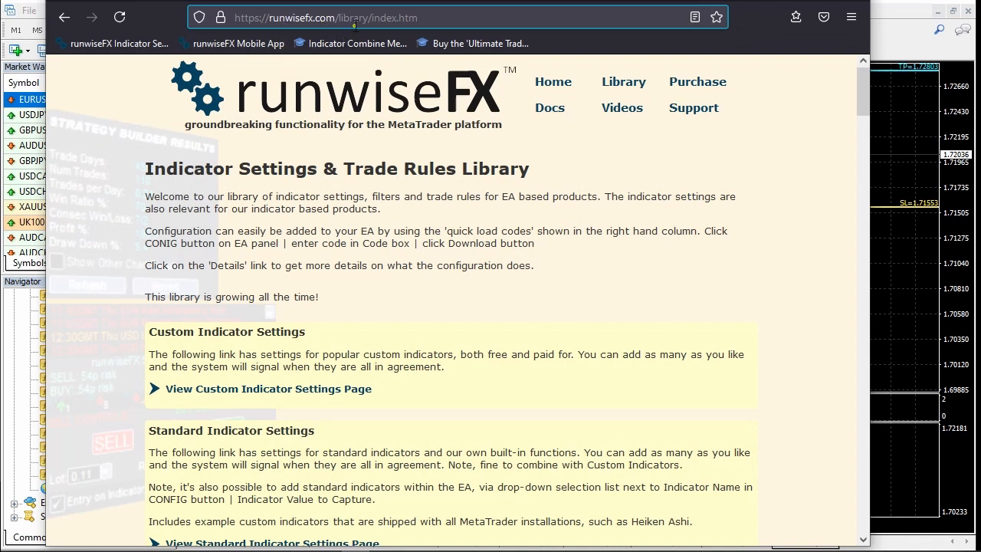
pyautogui.moveTo(411, 407)
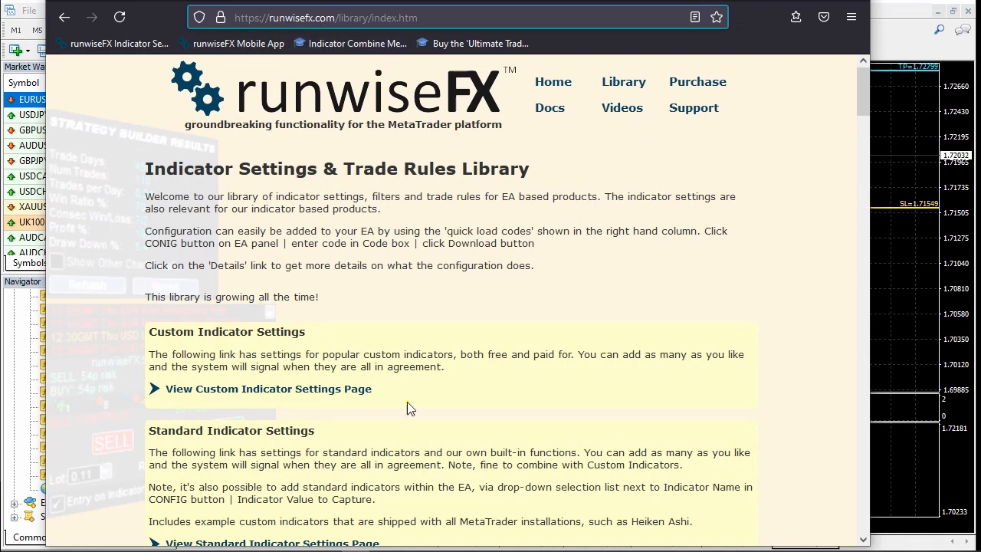
# - Browse the runwiseFX Standard Indicator Settings page
pyautogui.scroll(-3)
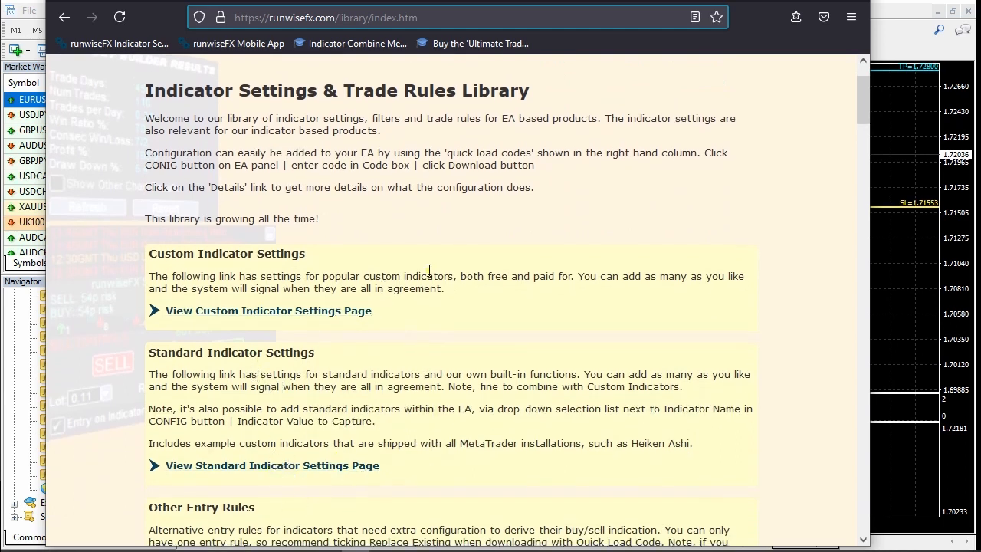
pyautogui.moveTo(313, 273)
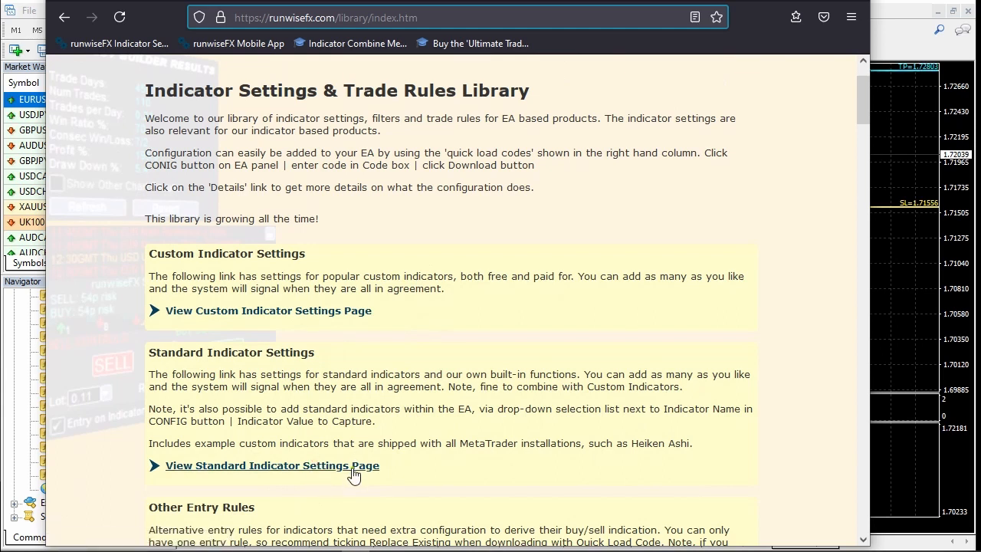
pyautogui.click(273, 466)
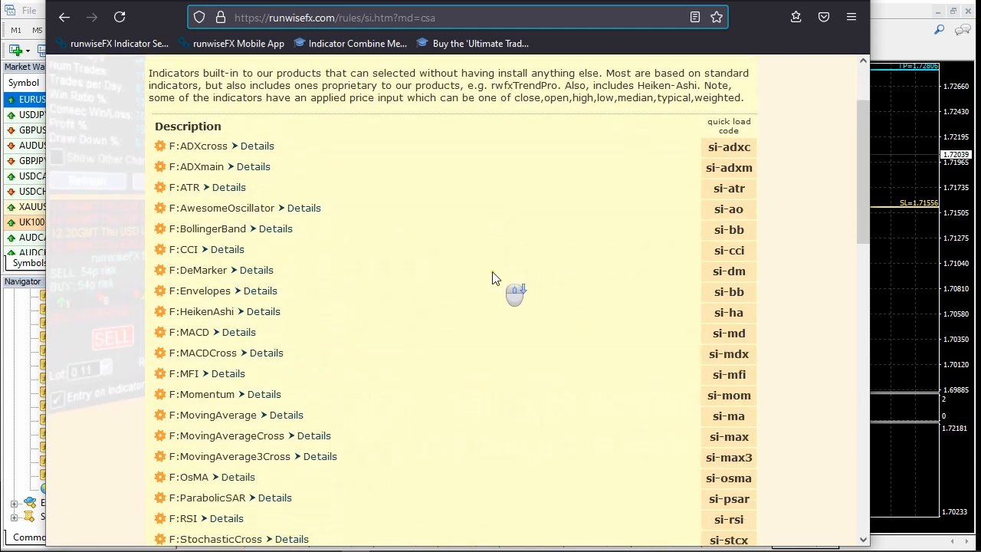
pyautogui.scroll(-3)
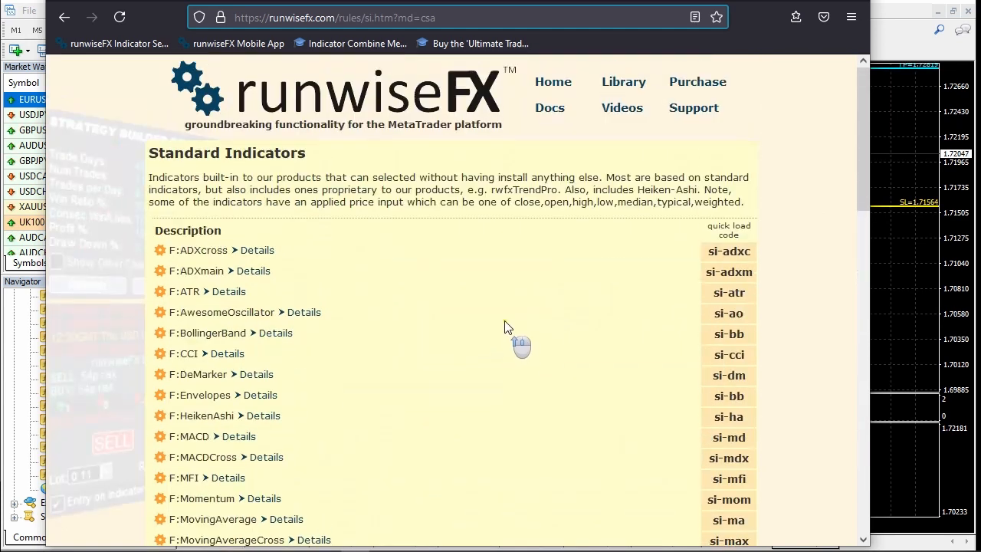
pyautogui.moveTo(622, 83)
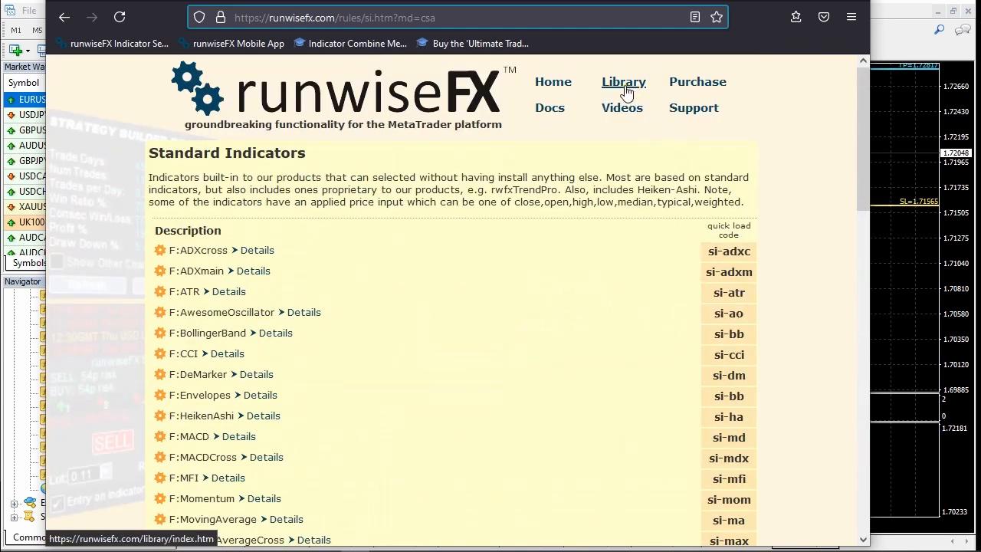
# - Return to the Library and browse the Custom Indicator Settings page
pyautogui.click(622, 82)
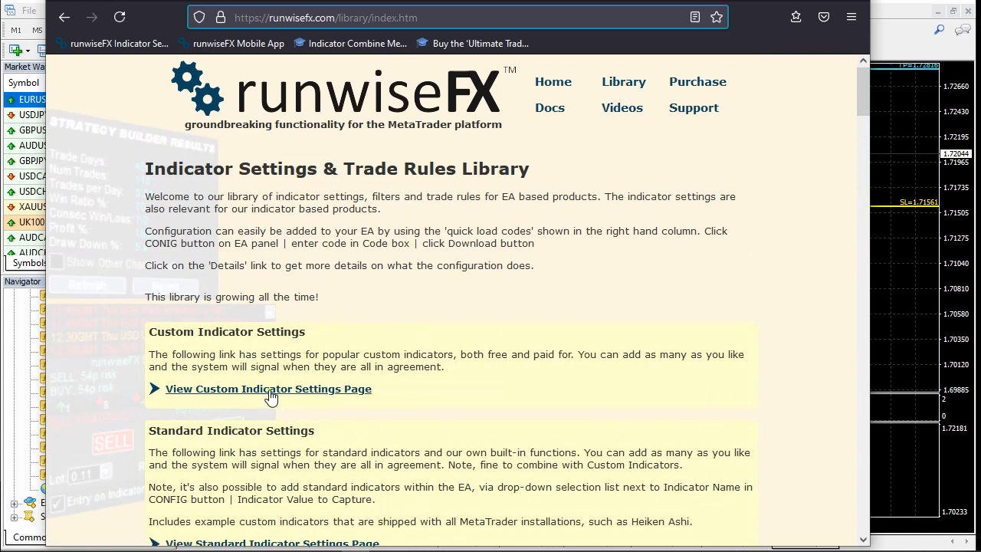
pyautogui.click(267, 390)
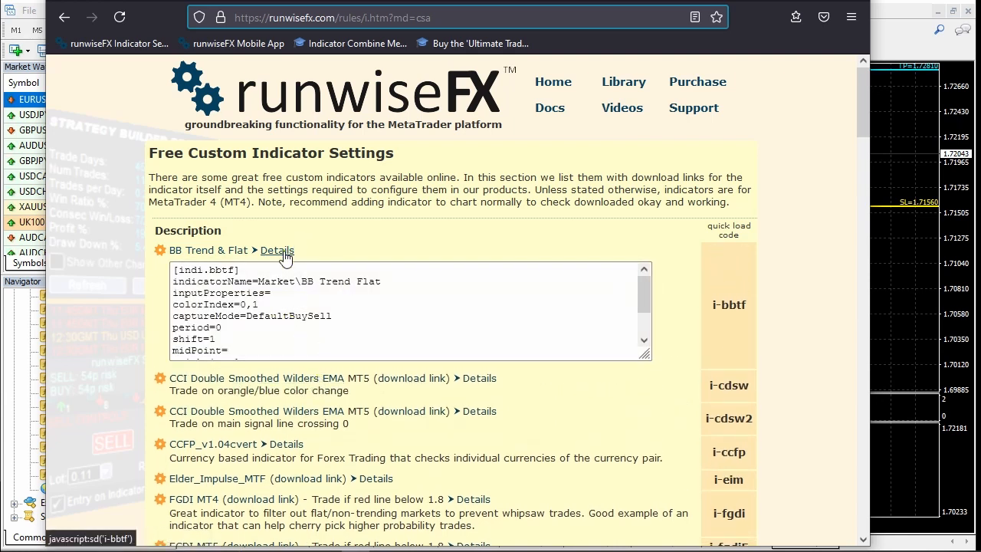
pyautogui.scroll(-3)
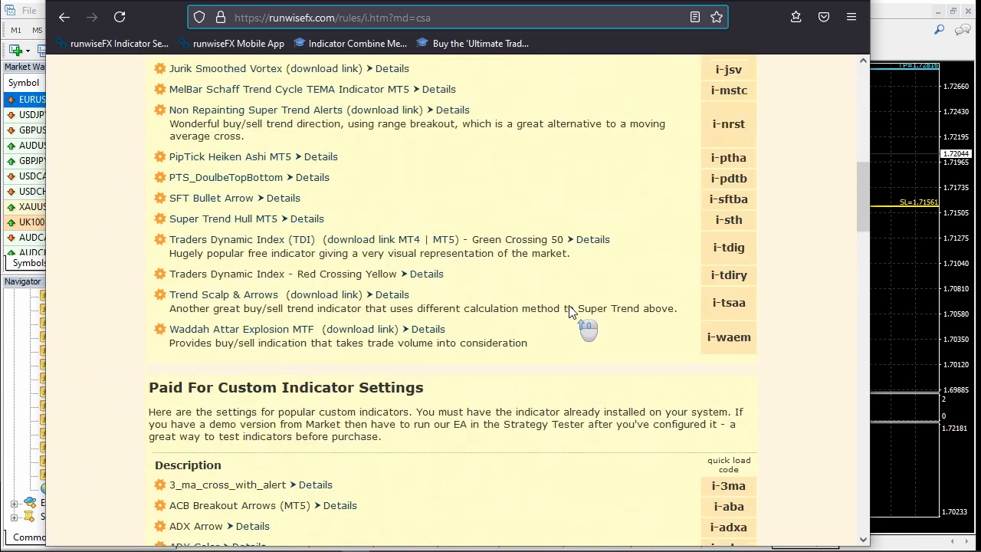
pyautogui.scroll(3)
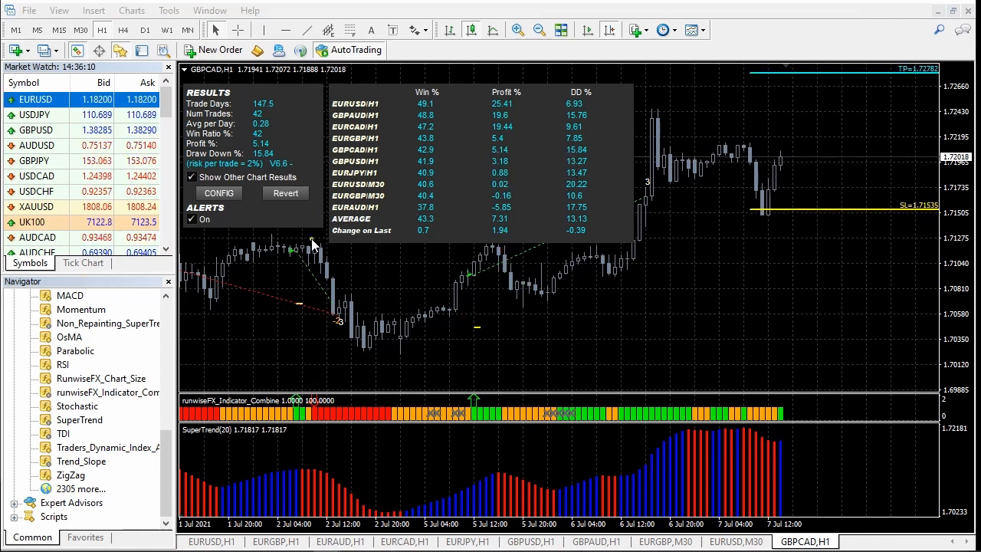
pyautogui.moveTo(244, 201)
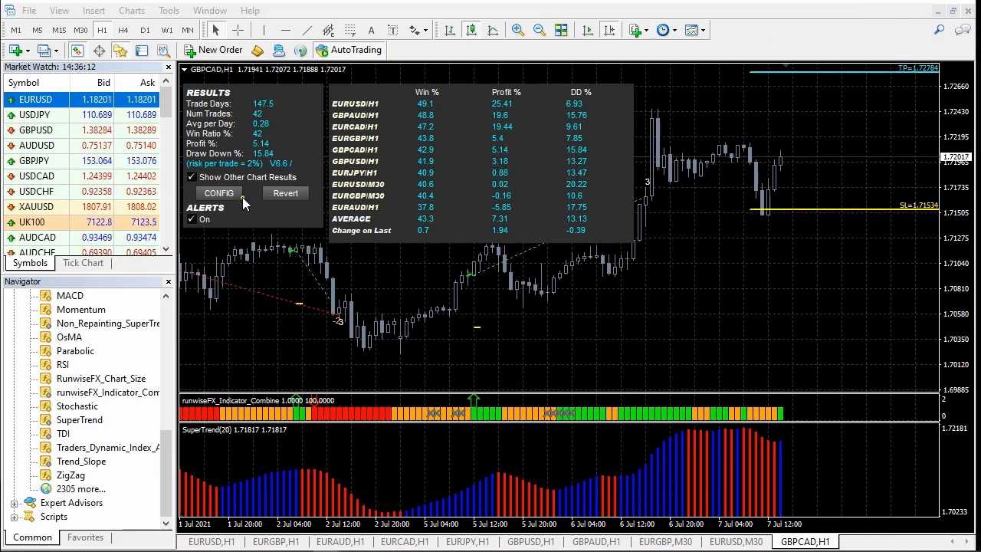
# - Review the Indicator Combine General Settings via CONFIG and cancel without changes
pyautogui.click(218, 193)
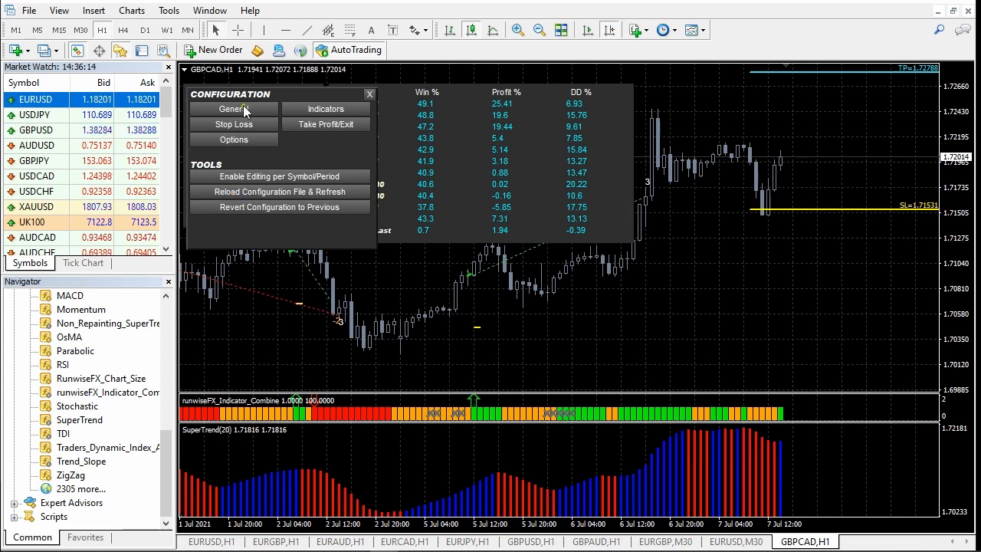
pyautogui.click(233, 109)
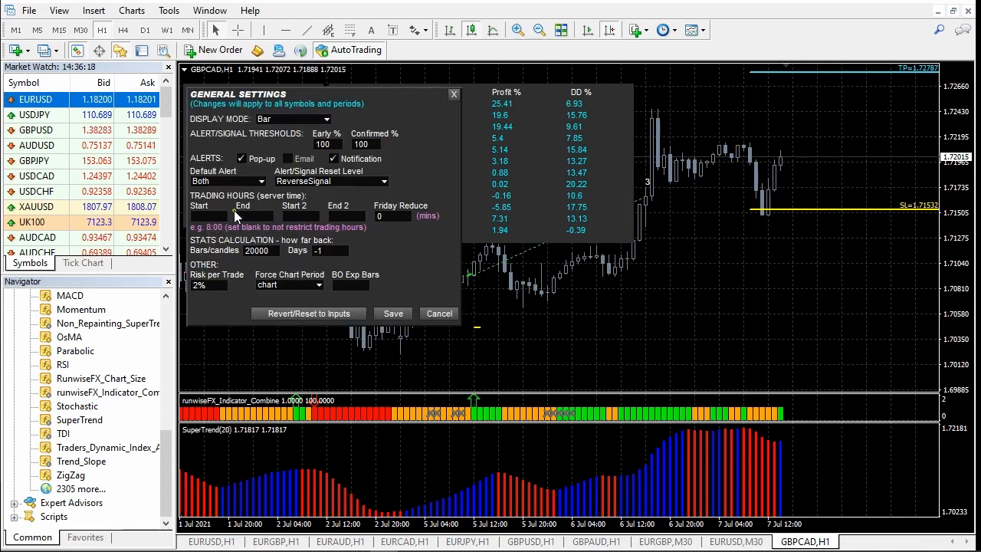
pyautogui.moveTo(341, 221)
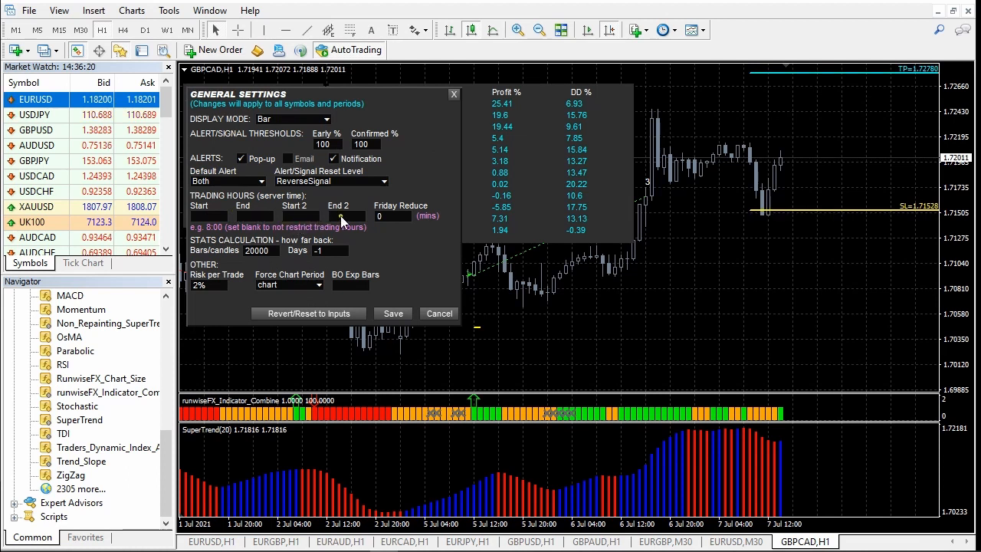
pyautogui.moveTo(248, 263)
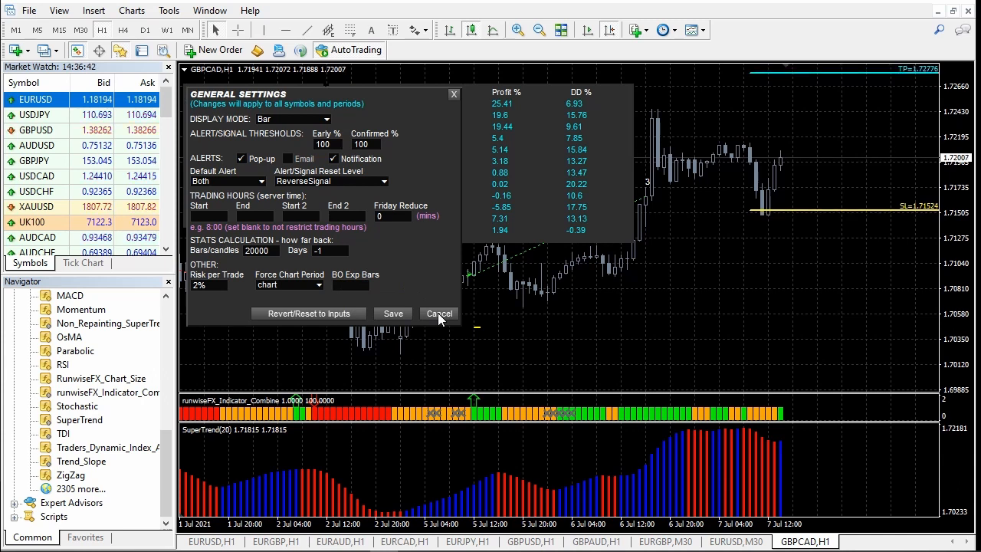
pyautogui.click(439, 313)
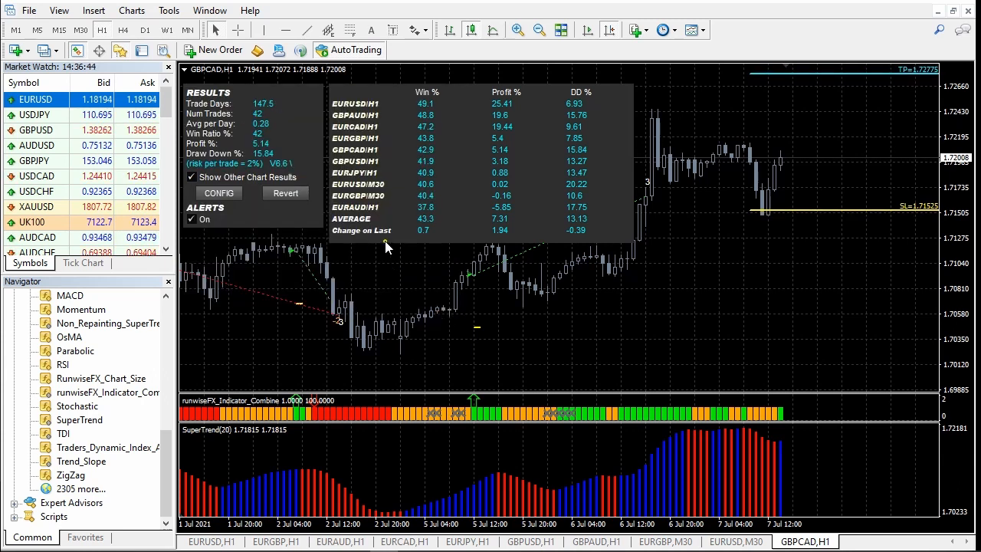
pyautogui.moveTo(446, 269)
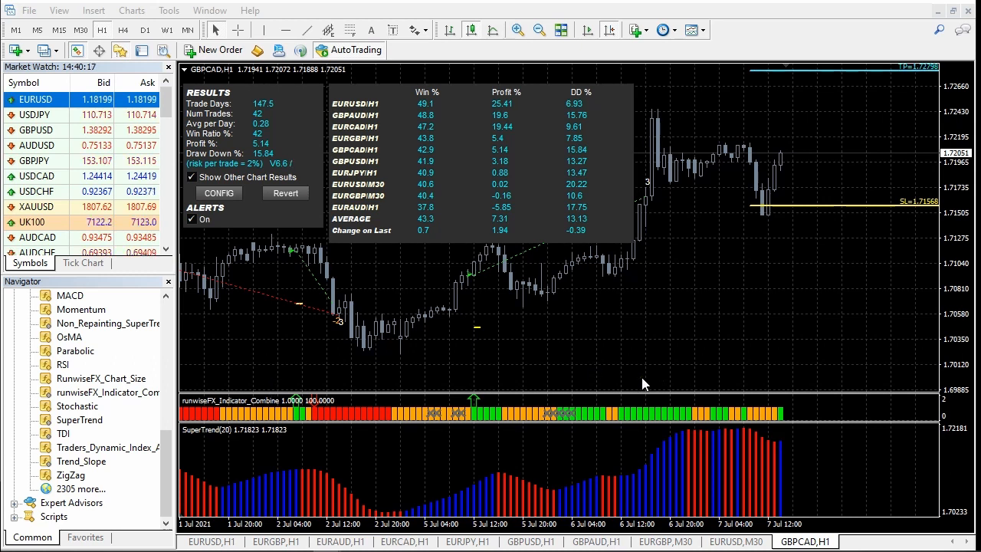
pyautogui.moveTo(399, 475)
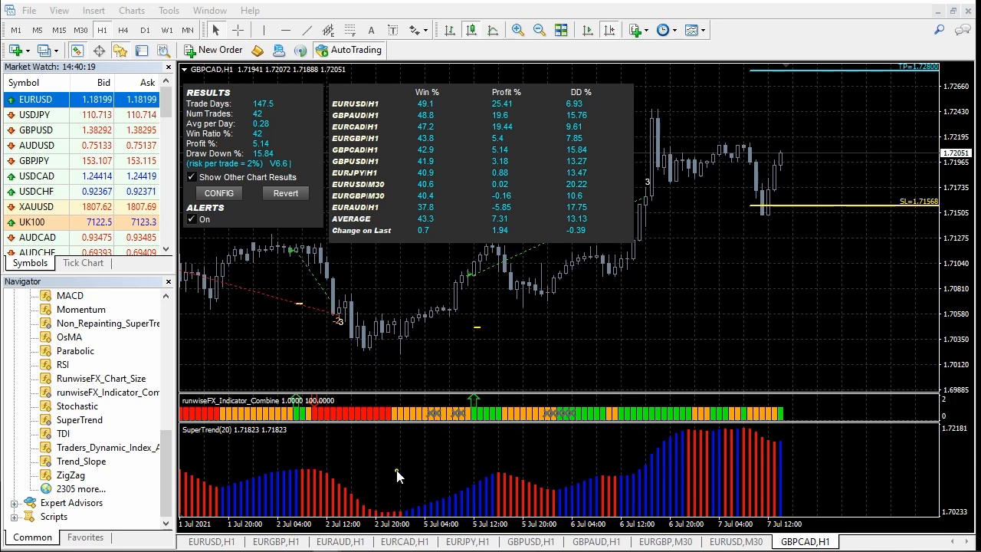
pyautogui.moveTo(494, 414)
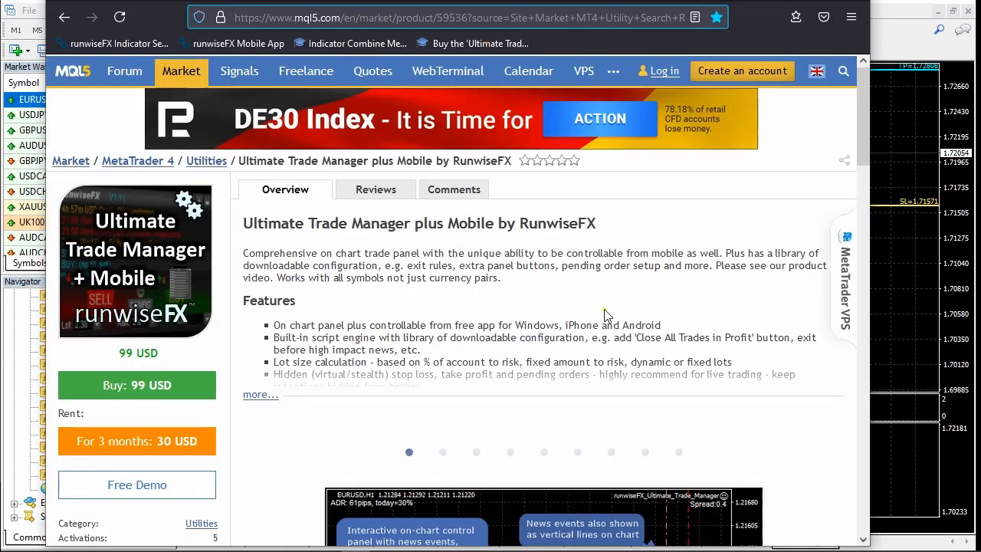
pyautogui.moveTo(683, 395)
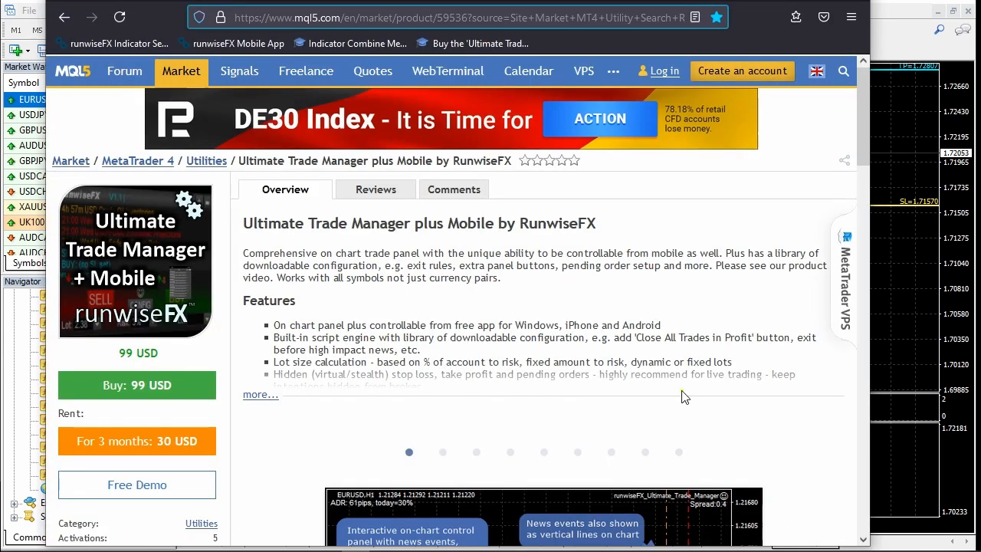
# - Scroll through the Ultimate Trade Manager MQL5 Market overview and screenshot carousel
pyautogui.scroll(-3)
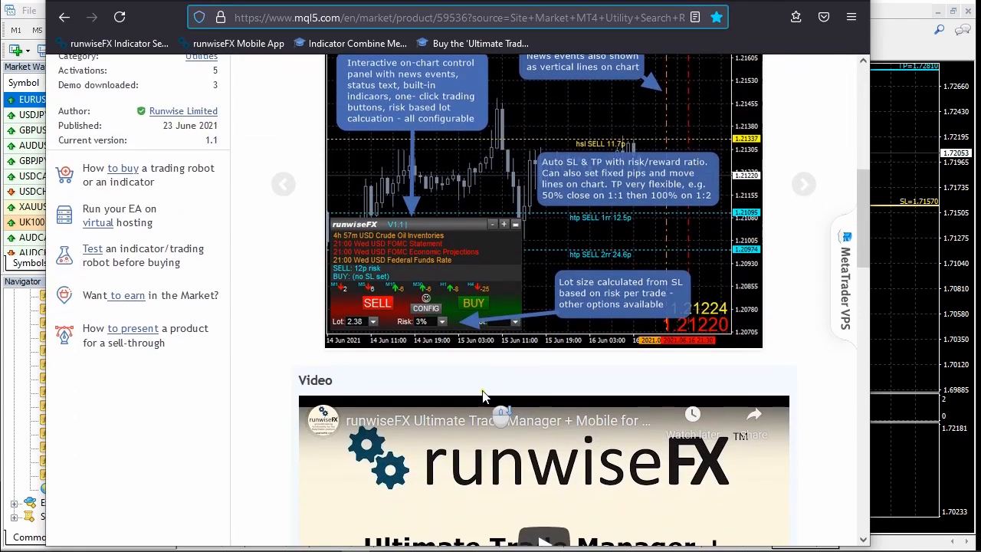
pyautogui.scroll(3)
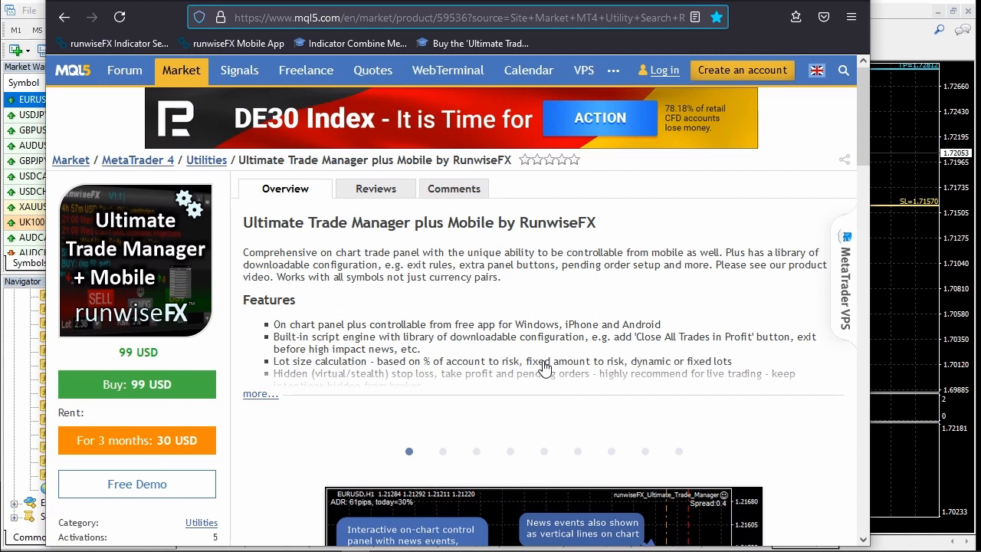
pyautogui.moveTo(613, 295)
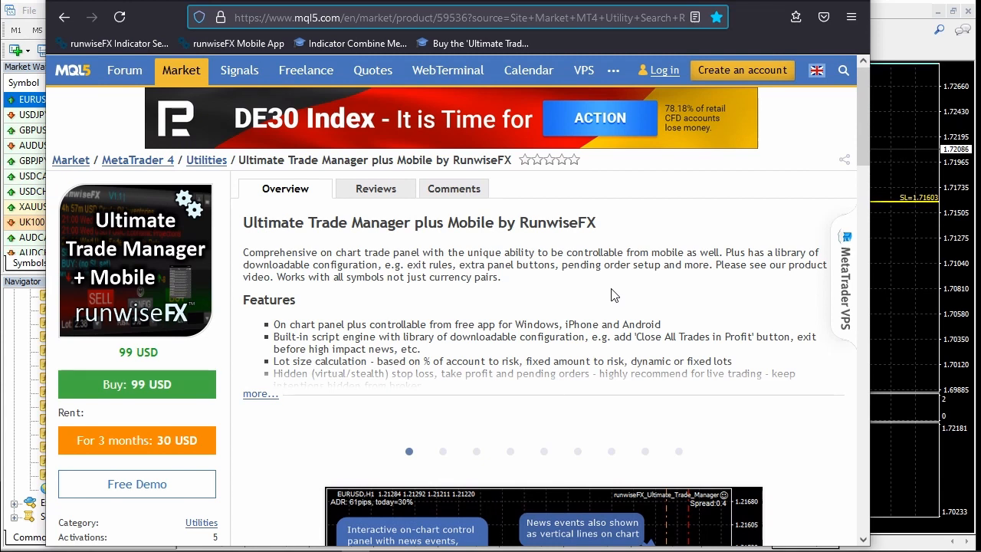
pyautogui.scroll(-3)
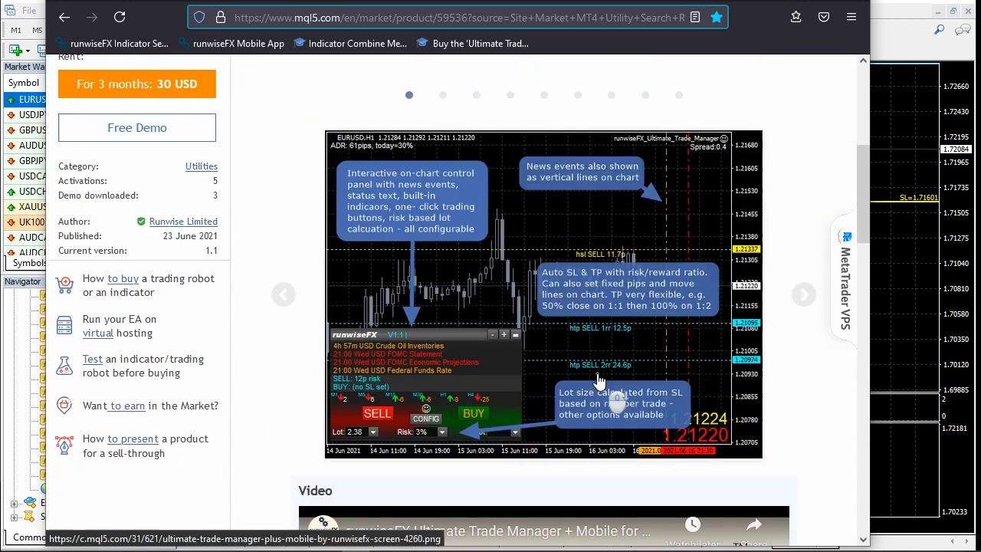
pyautogui.scroll(-3)
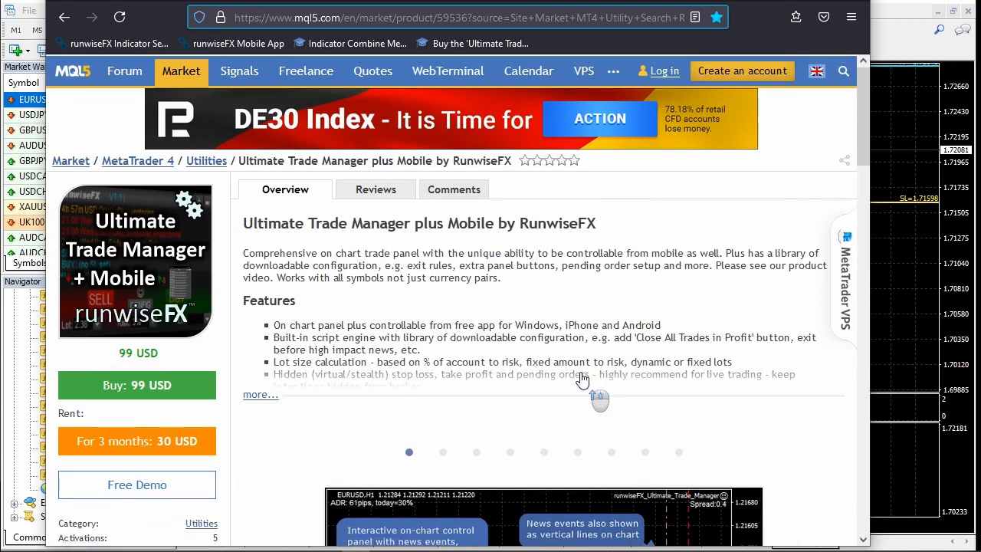
pyautogui.moveTo(582, 380)
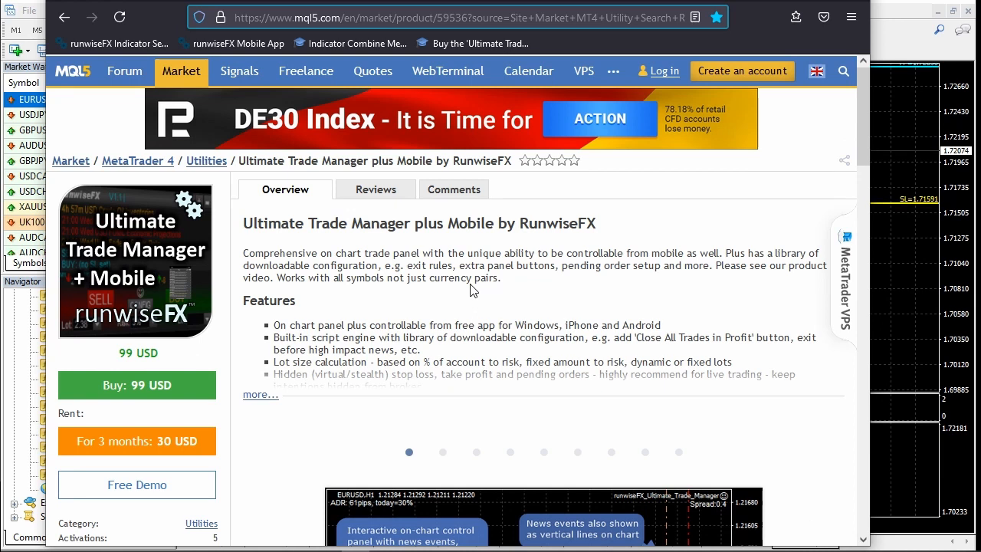
pyautogui.moveTo(566, 316)
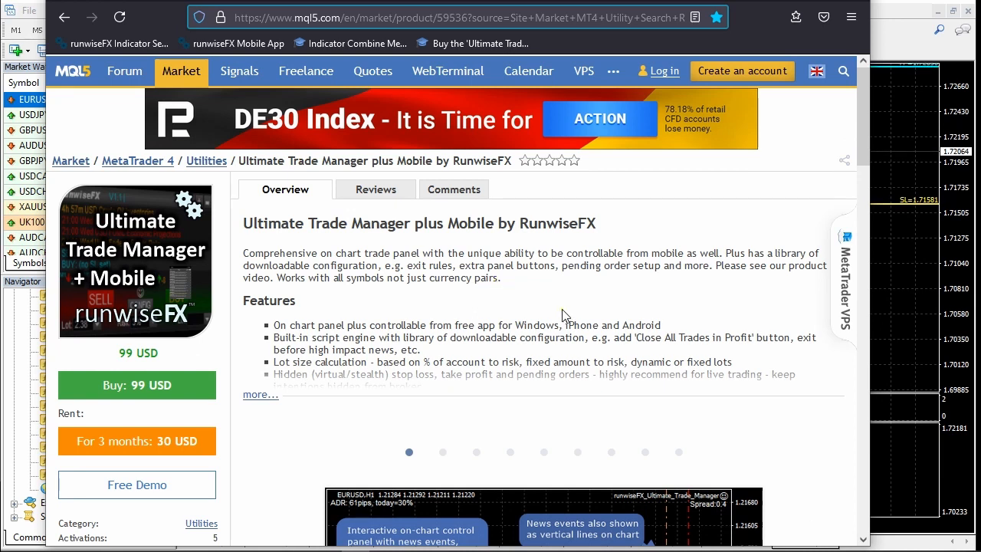
pyautogui.scroll(-3)
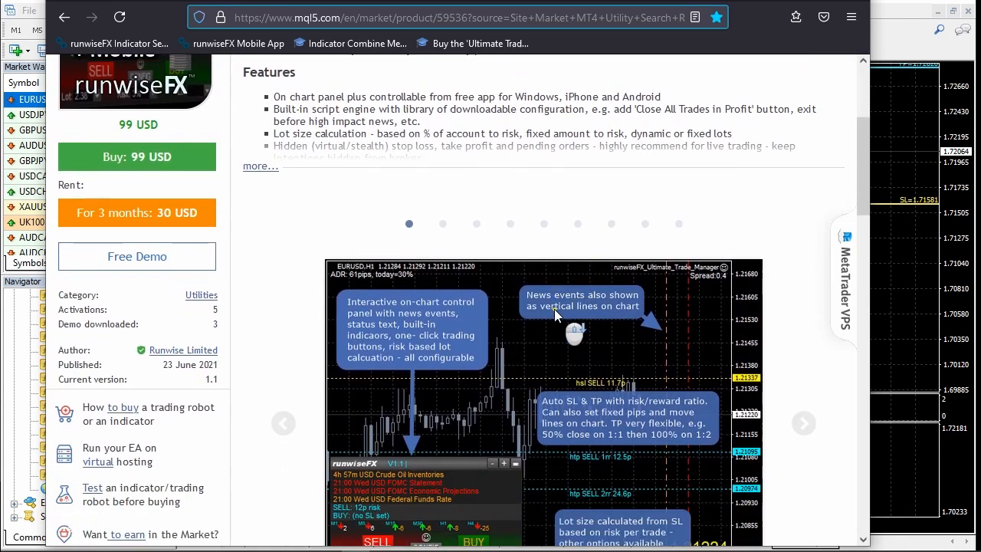
pyautogui.scroll(-3)
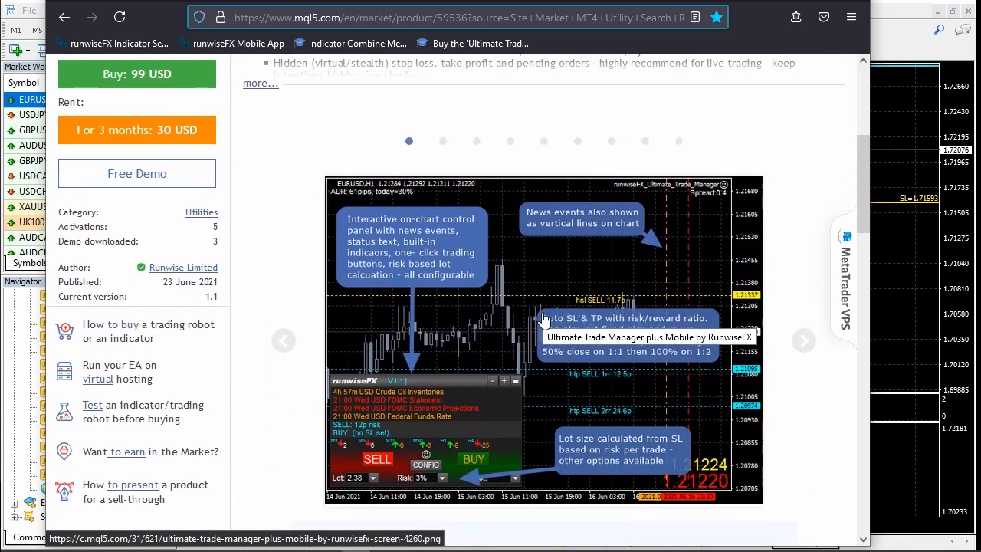
pyautogui.scroll(3)
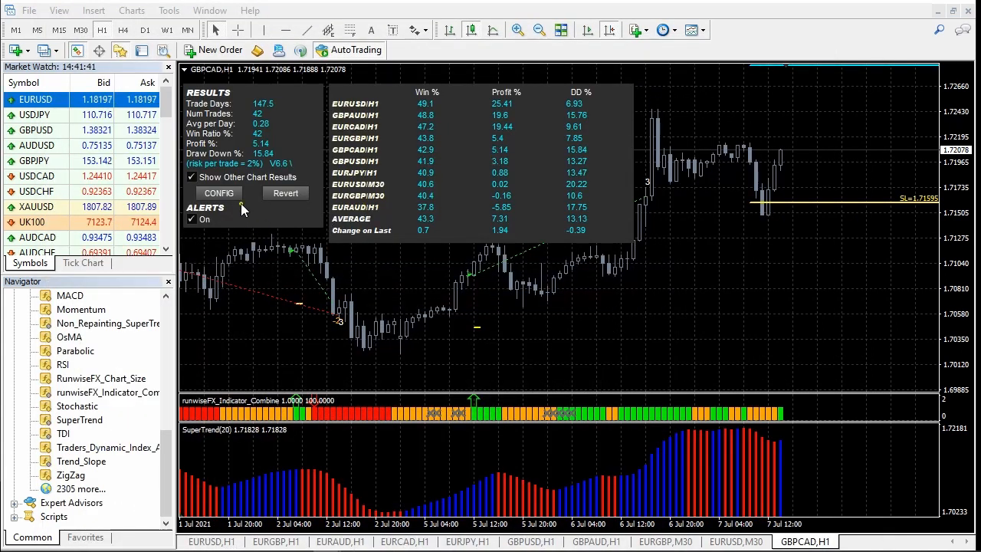
pyautogui.click(217, 193)
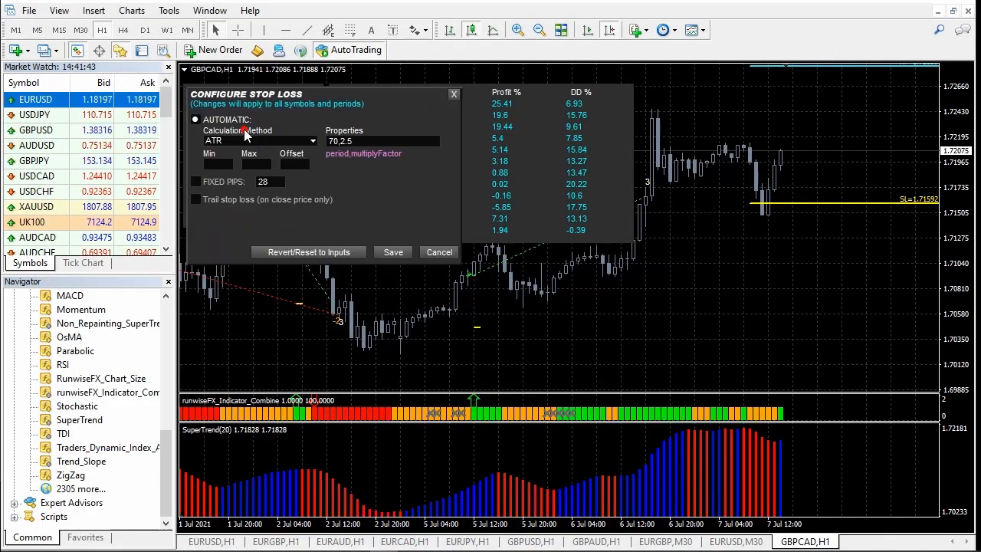
pyautogui.click(260, 141)
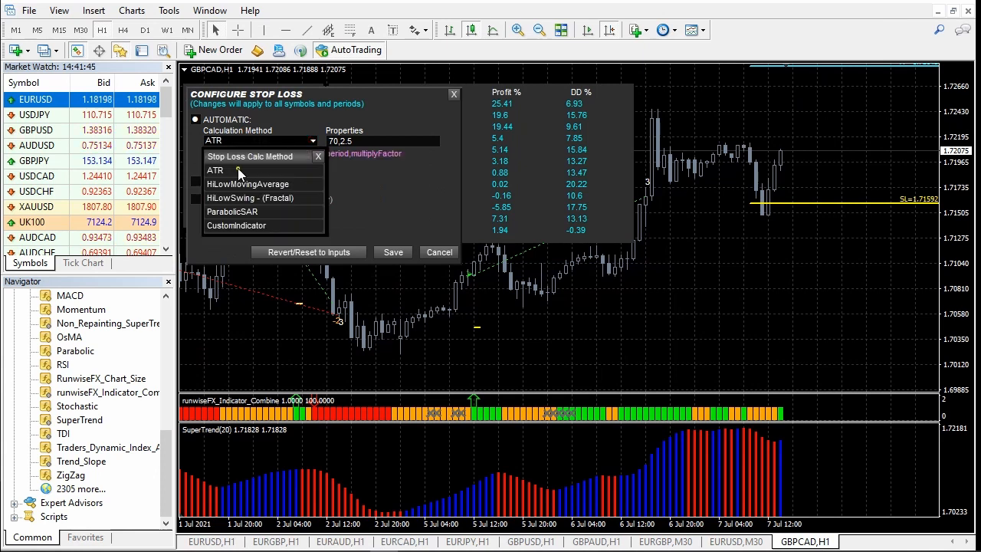
pyautogui.click(215, 168)
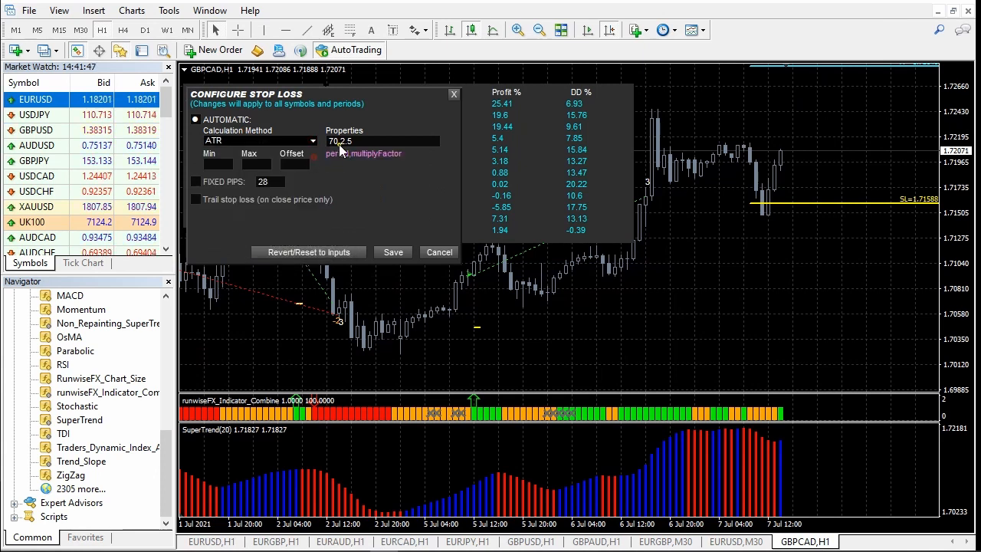
pyautogui.moveTo(383, 225)
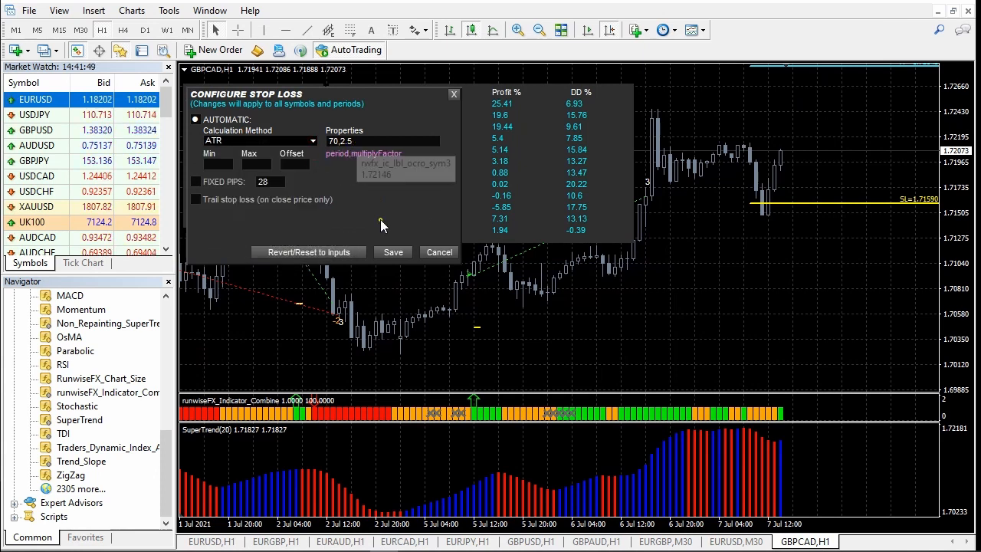
pyautogui.click(438, 252)
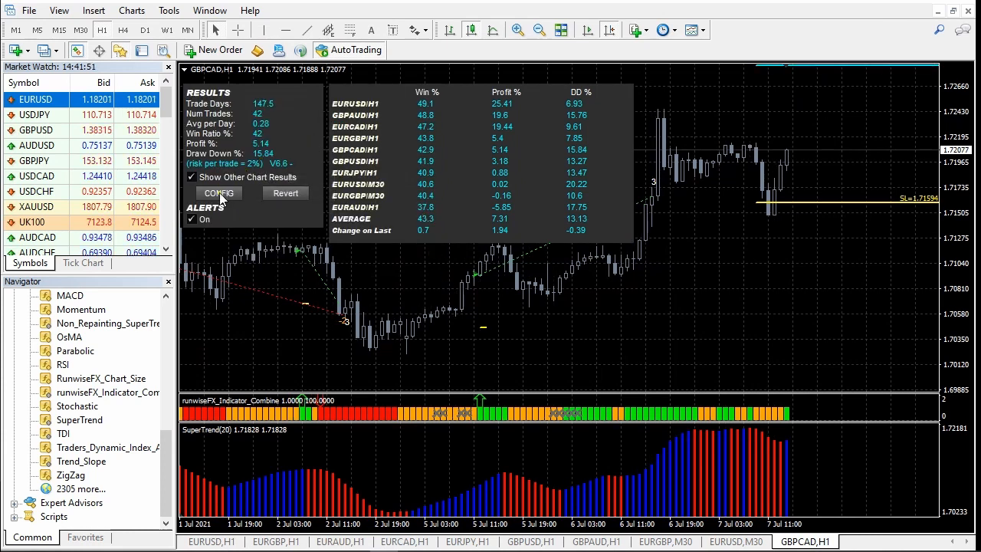
pyautogui.click(218, 193)
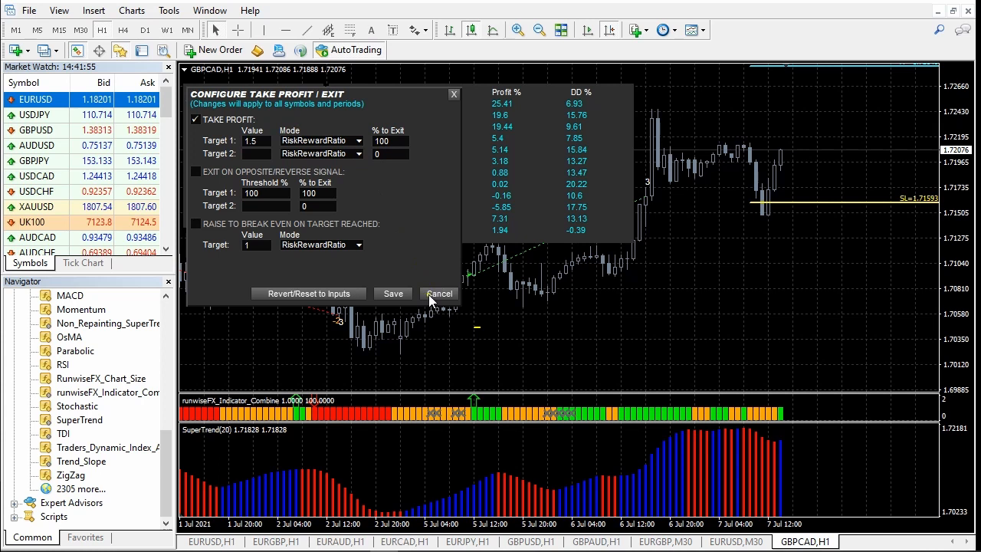
pyautogui.click(439, 295)
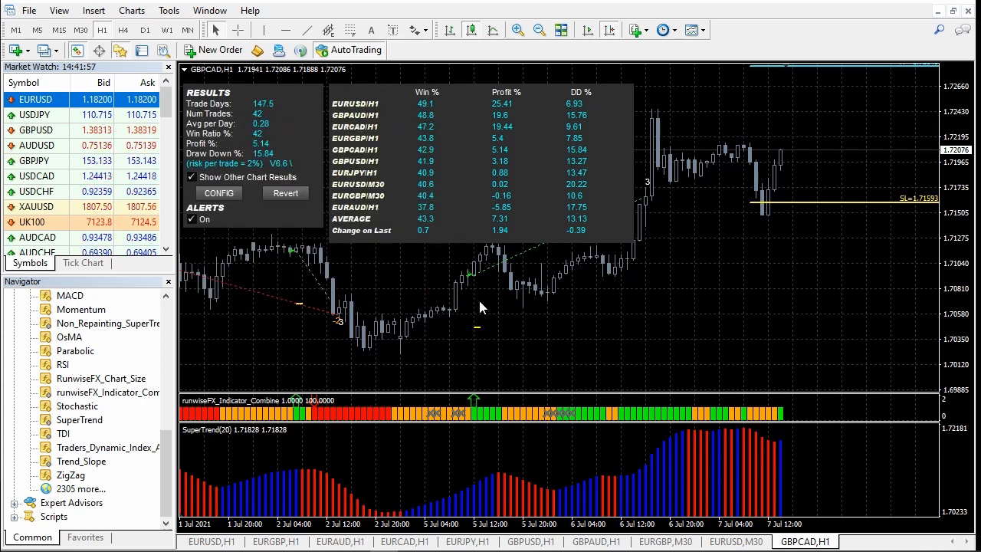